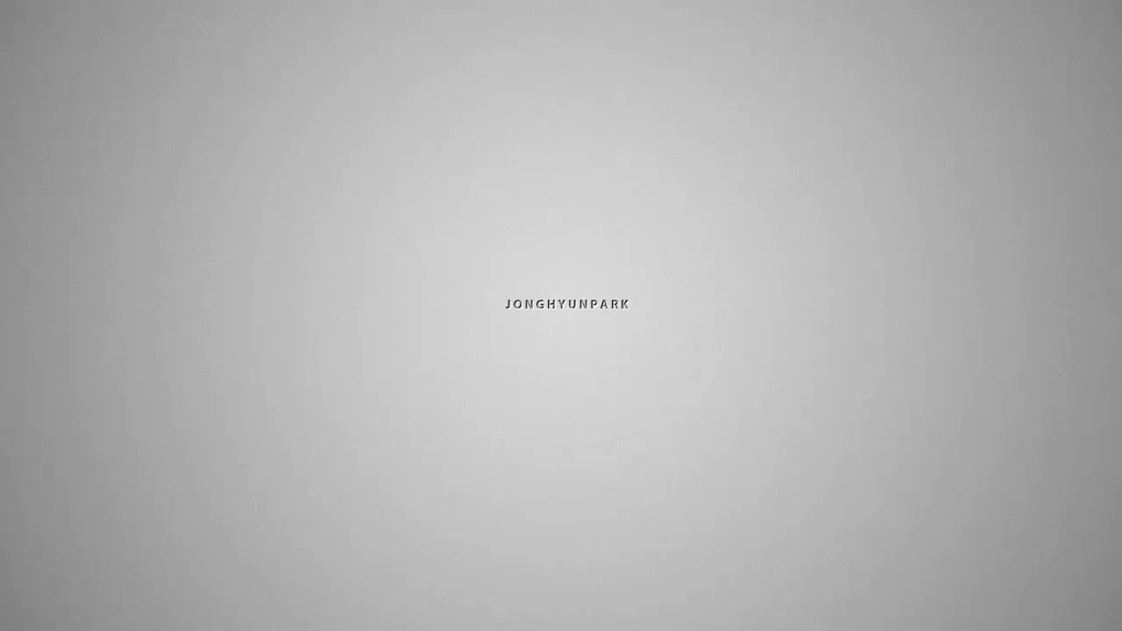
mouse_move(523, 568)
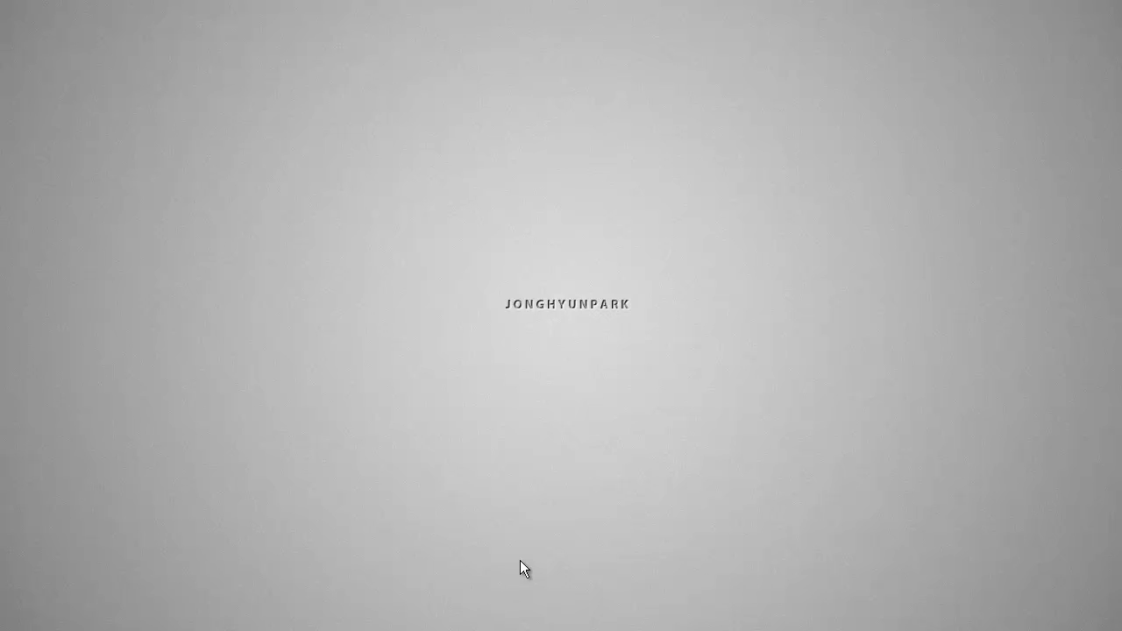
mouse_move(200, 438)
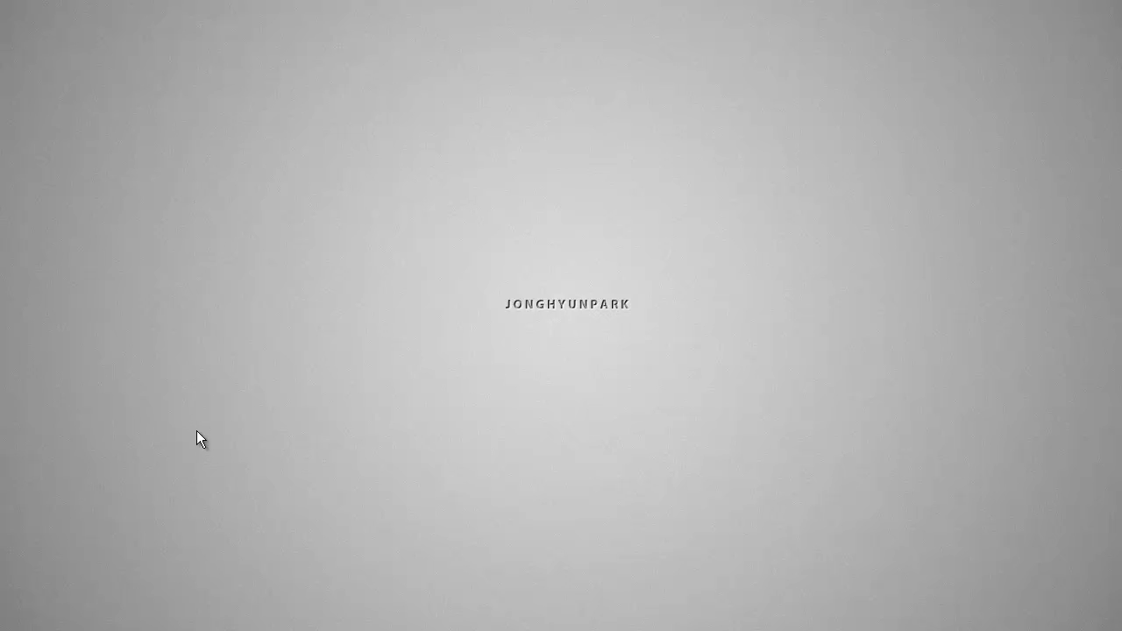
mouse_move(179, 422)
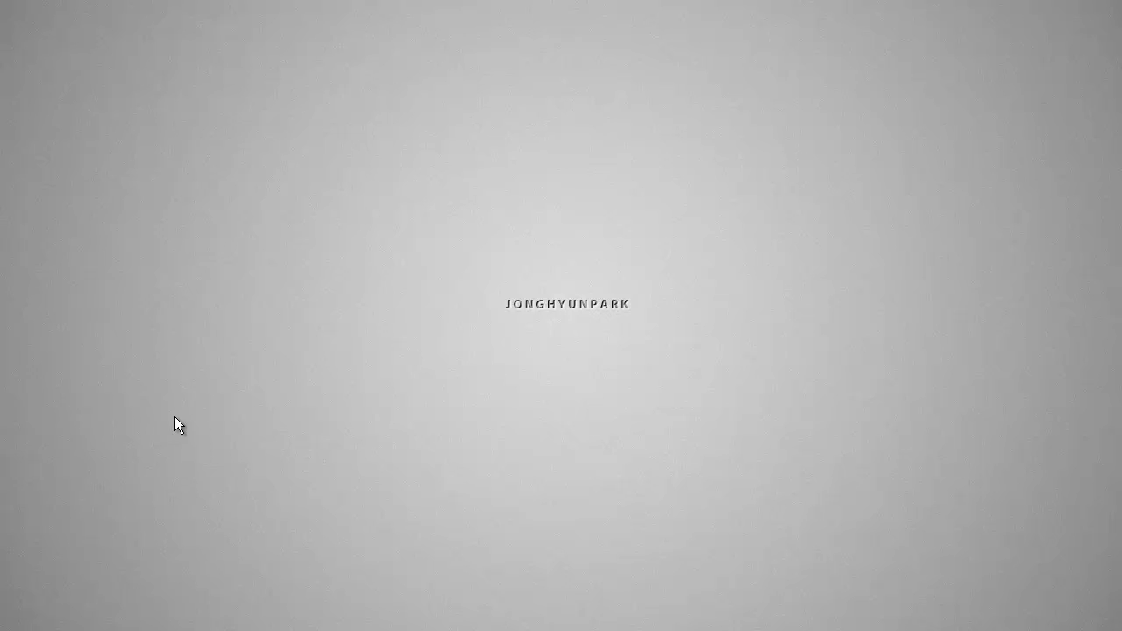
mouse_move(122, 351)
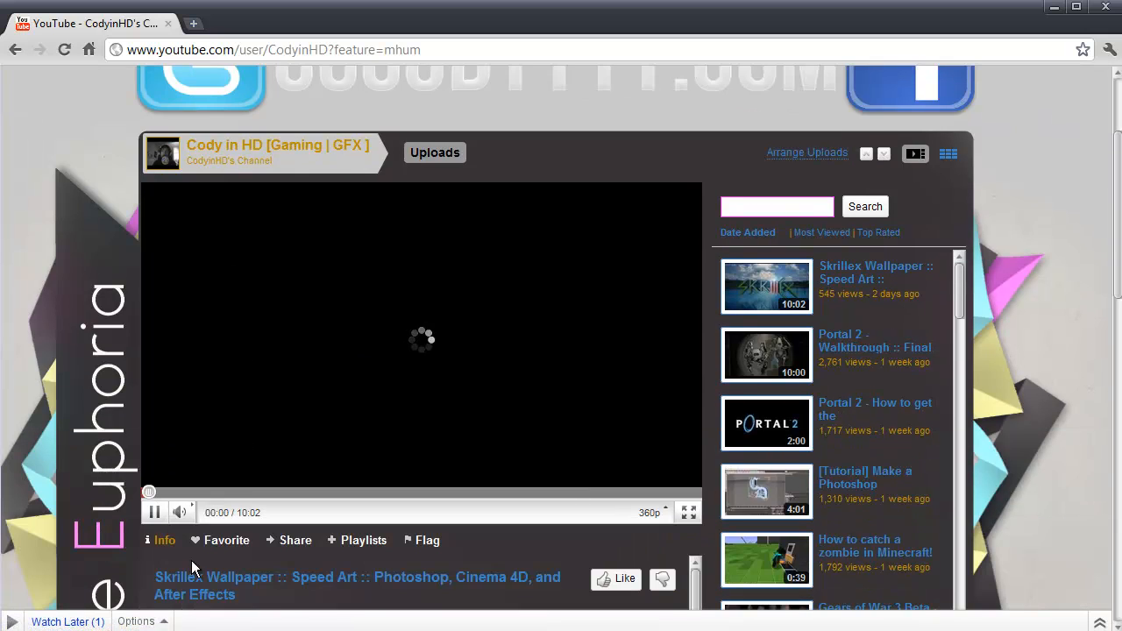
Scroll around the YouTube channel page to view the current banner.
scroll("up", 3)
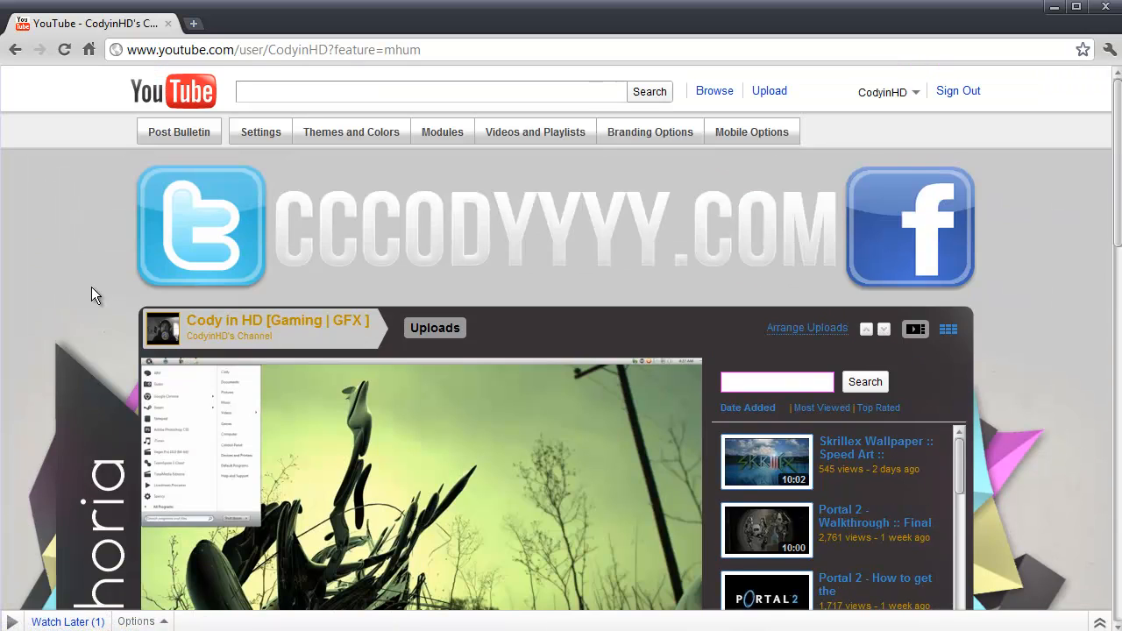
scroll("down", 3)
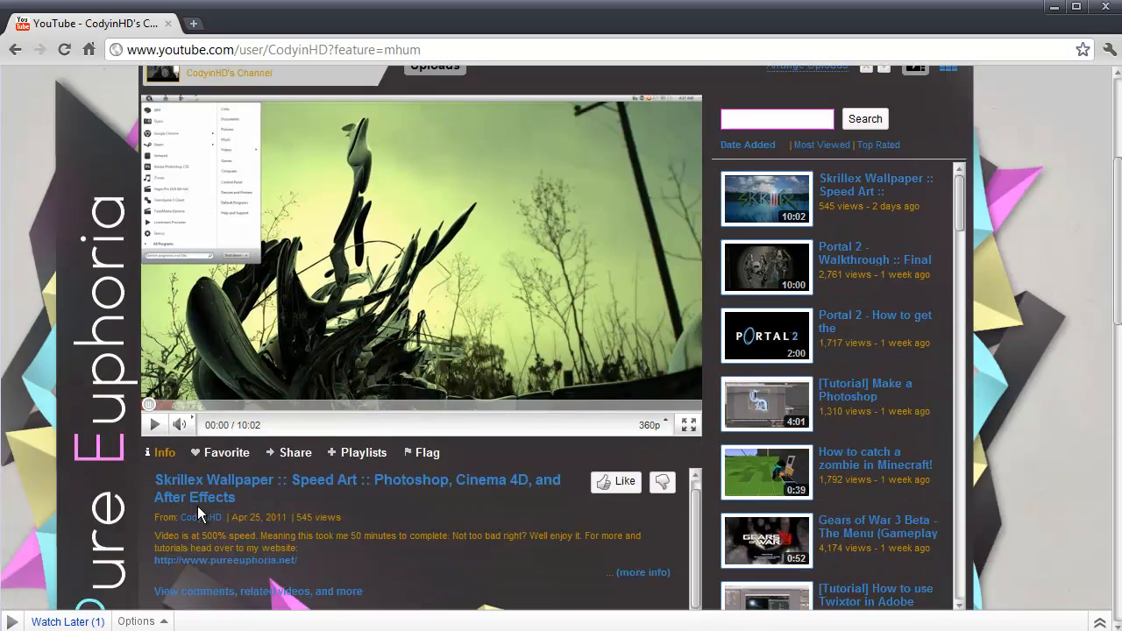
scroll("up", 3)
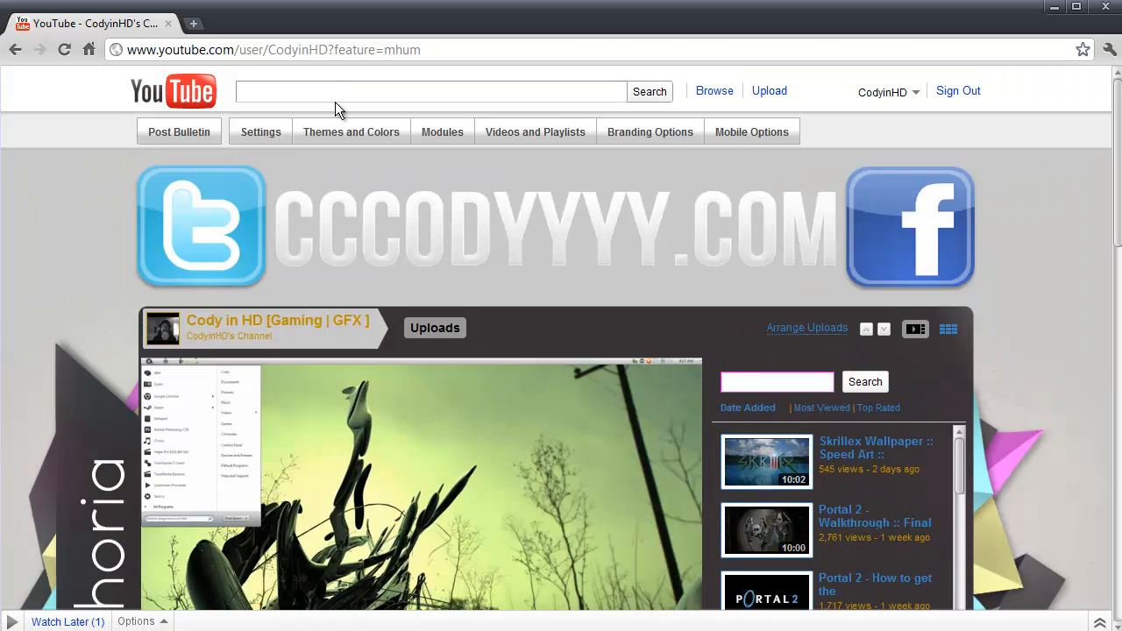
scroll("down", 3)
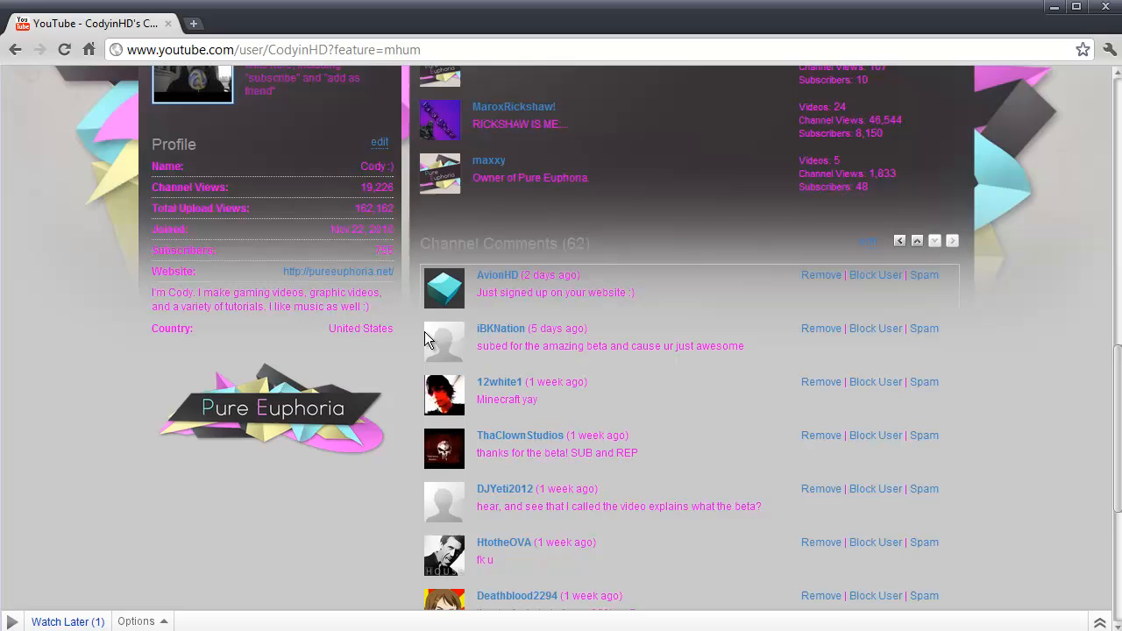
mouse_move(237, 383)
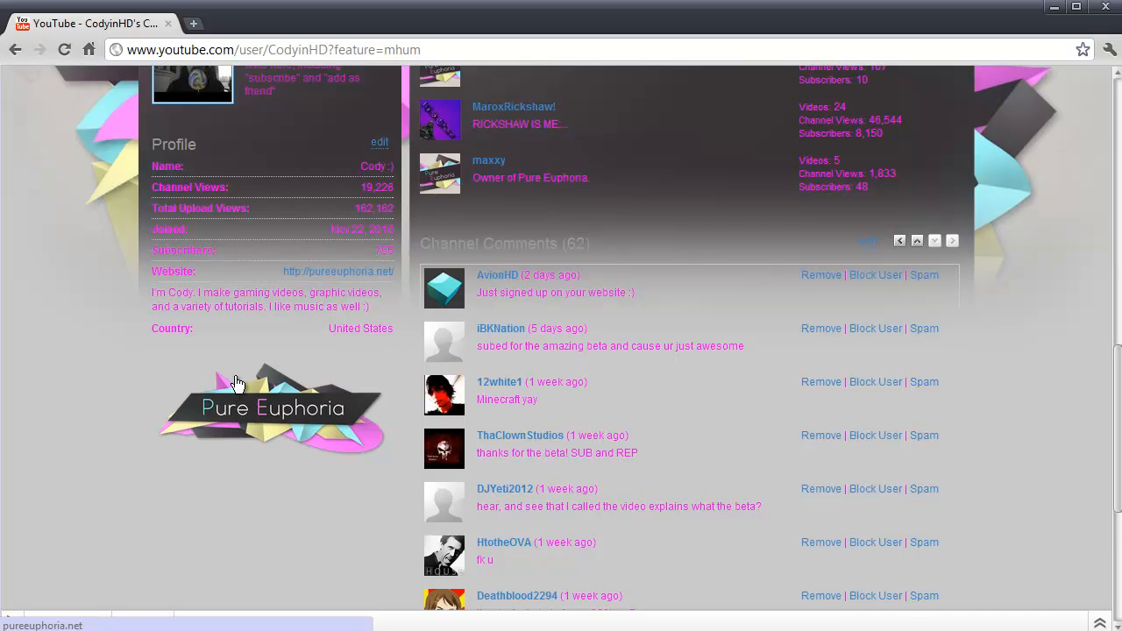
scroll("up", 3)
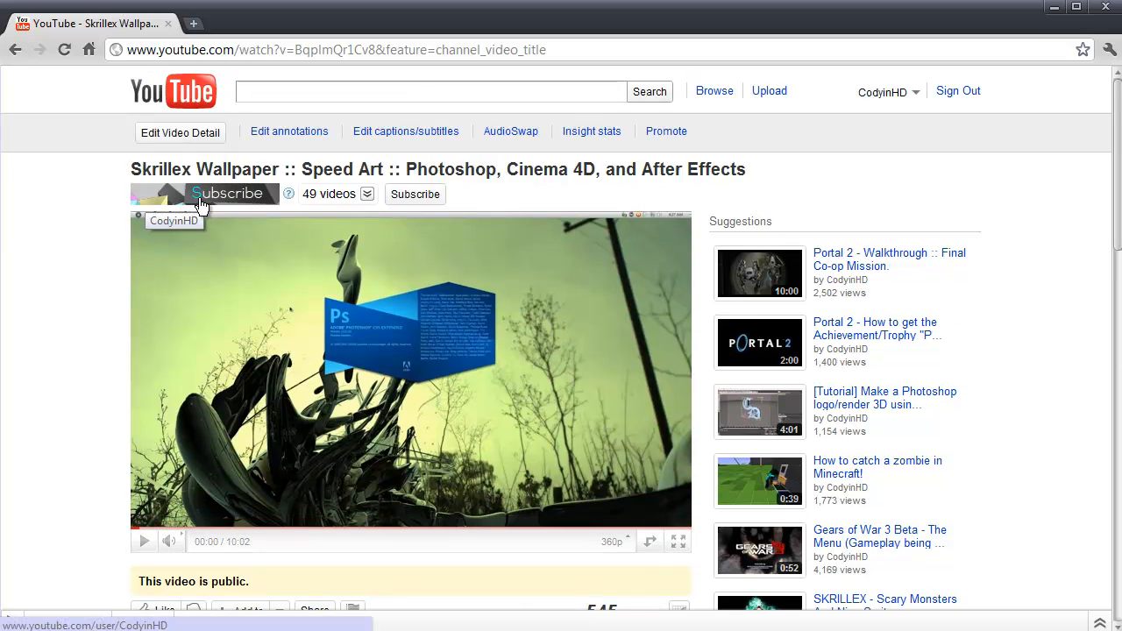
mouse_move(189, 203)
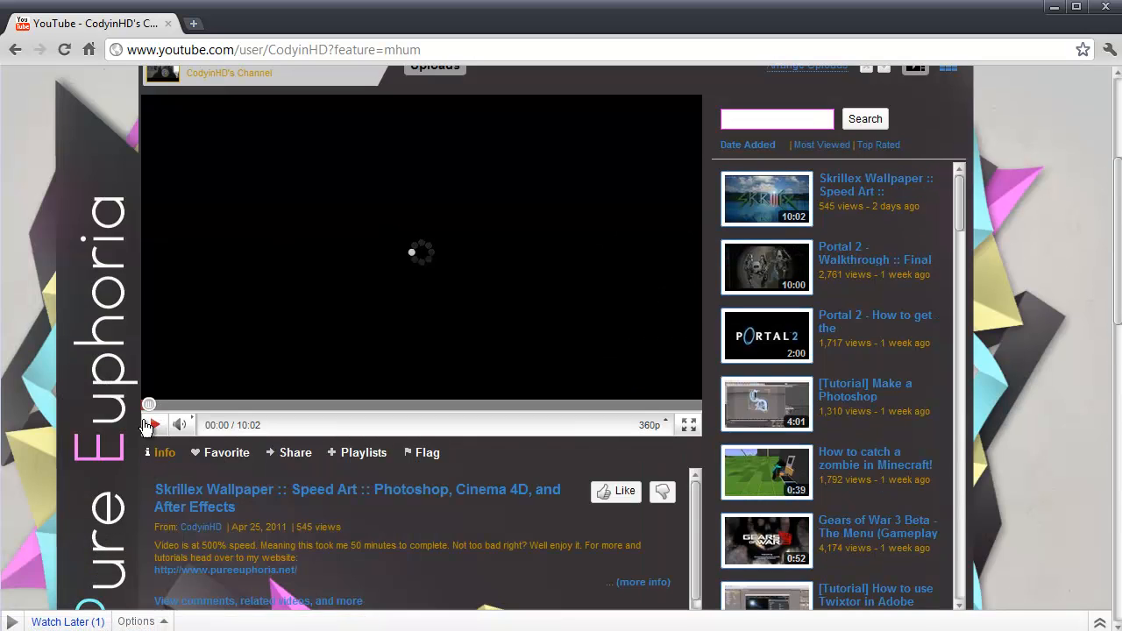
scroll("up", 3)
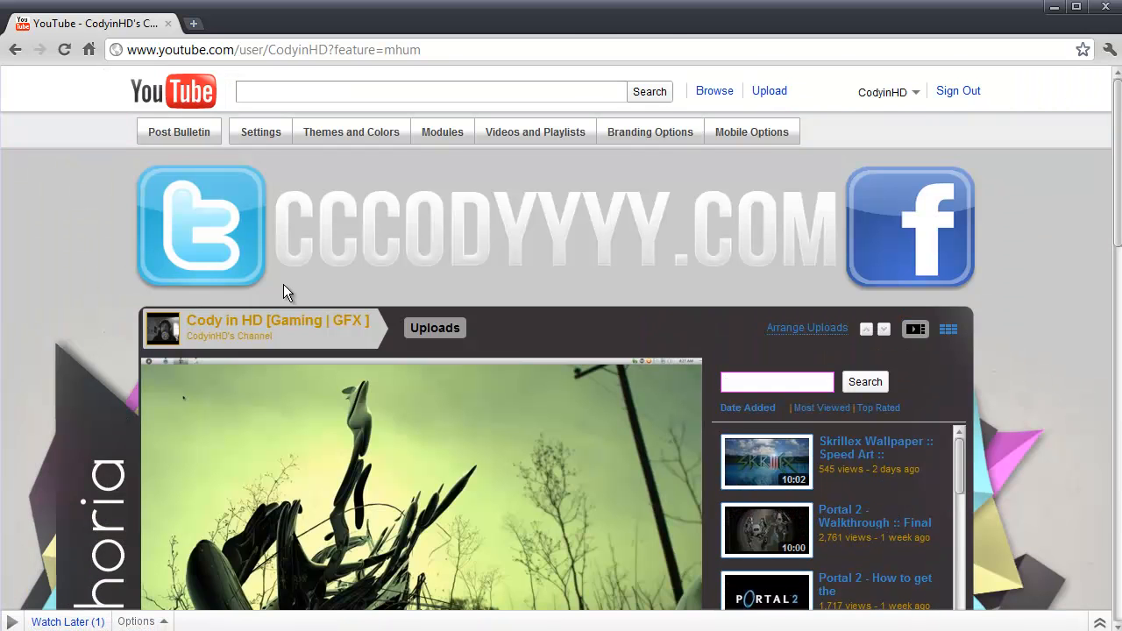
mouse_move(281, 286)
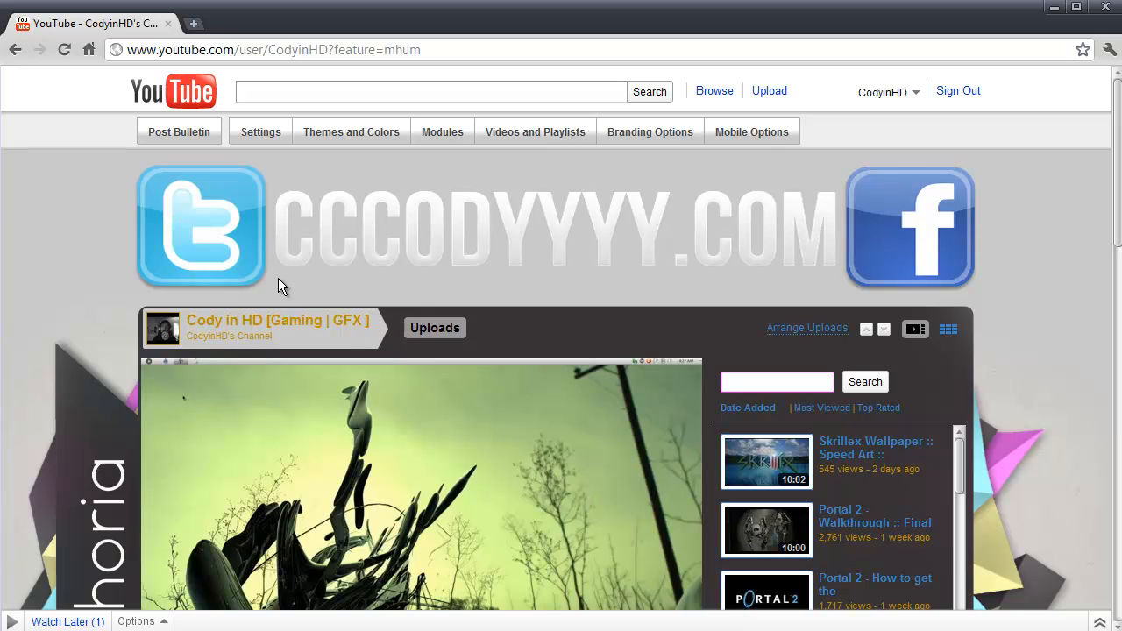
Test the banner's website and Twitter links, returning to the channel page after each.
left_click(351, 242)
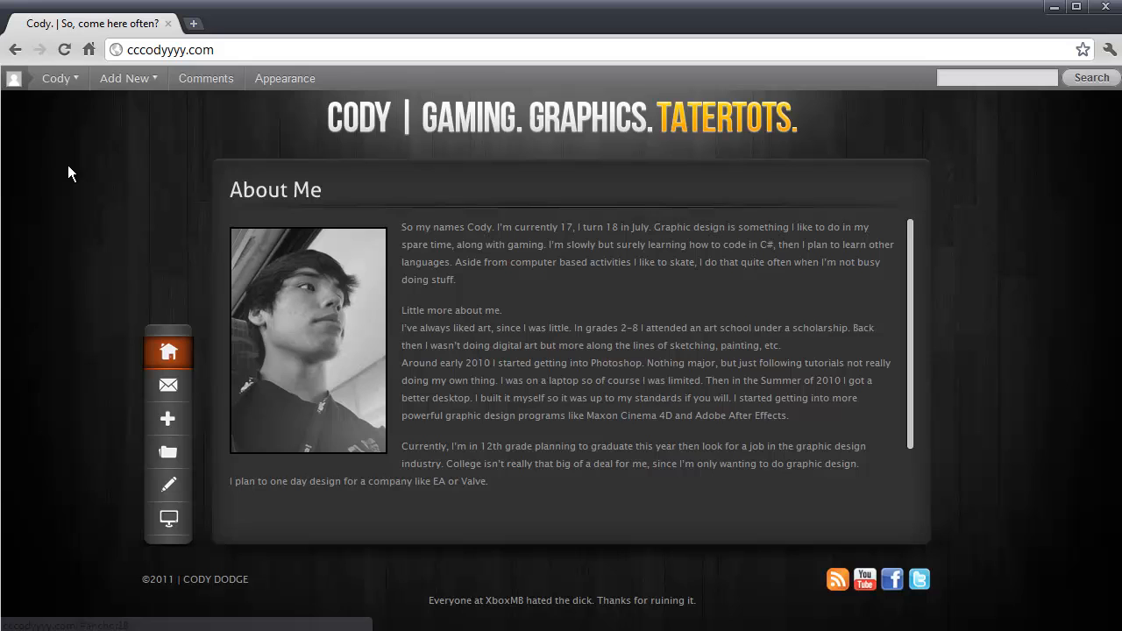
left_click(865, 578)
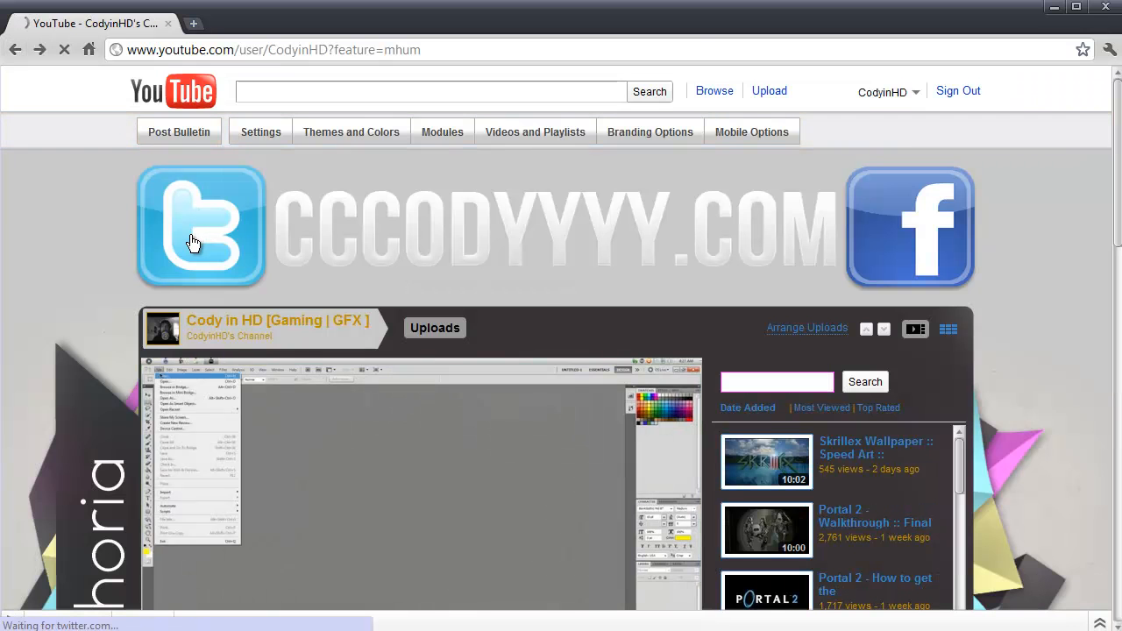
left_click(200, 226)
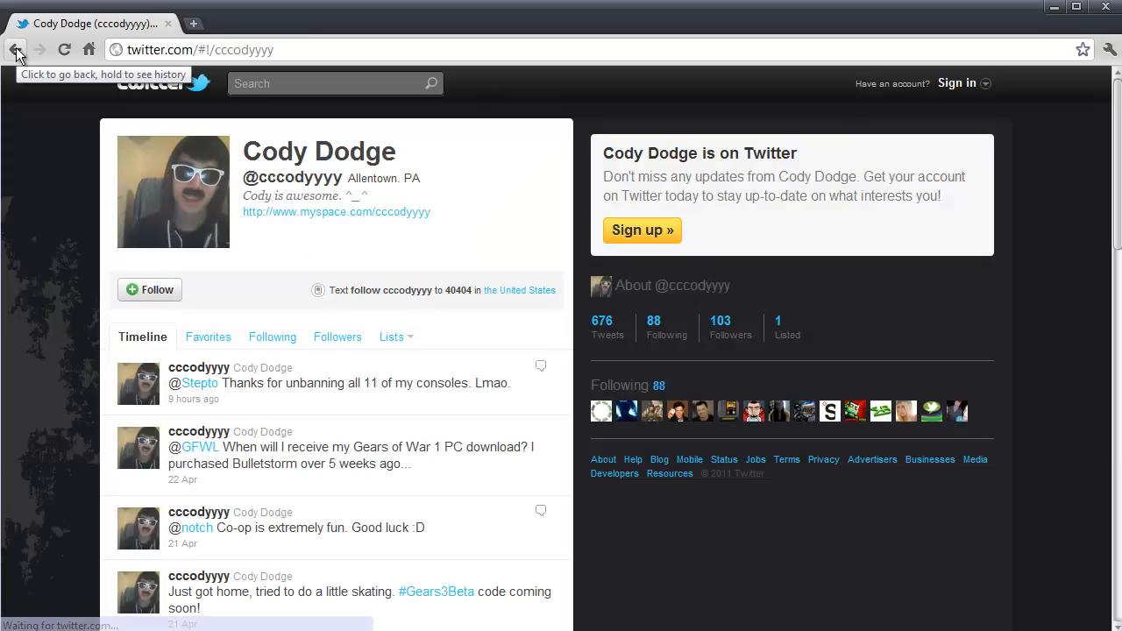
left_click(16, 49)
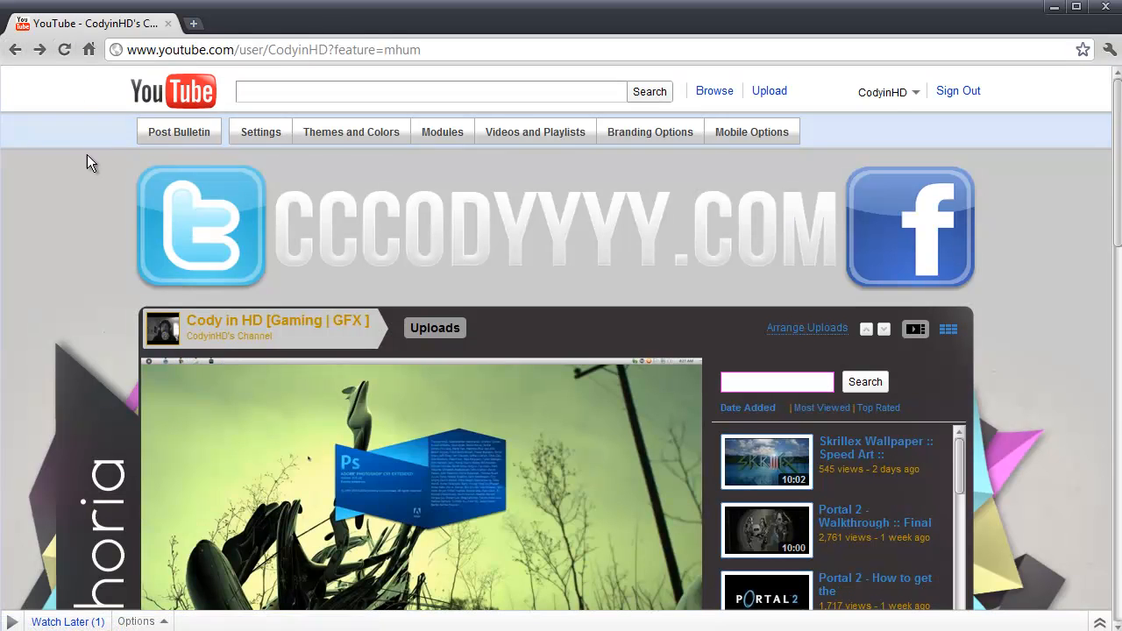
Preview the Untitled-1.png banner image on the Desktop in Explorer, then close the folder window.
scroll("down", 3)
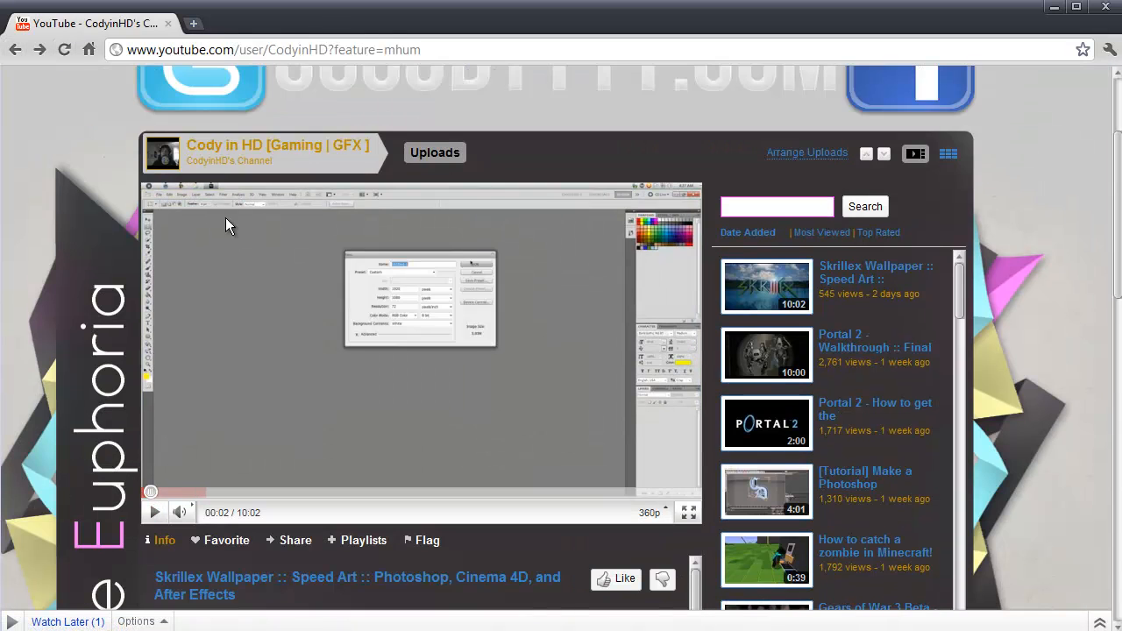
scroll("up", 3)
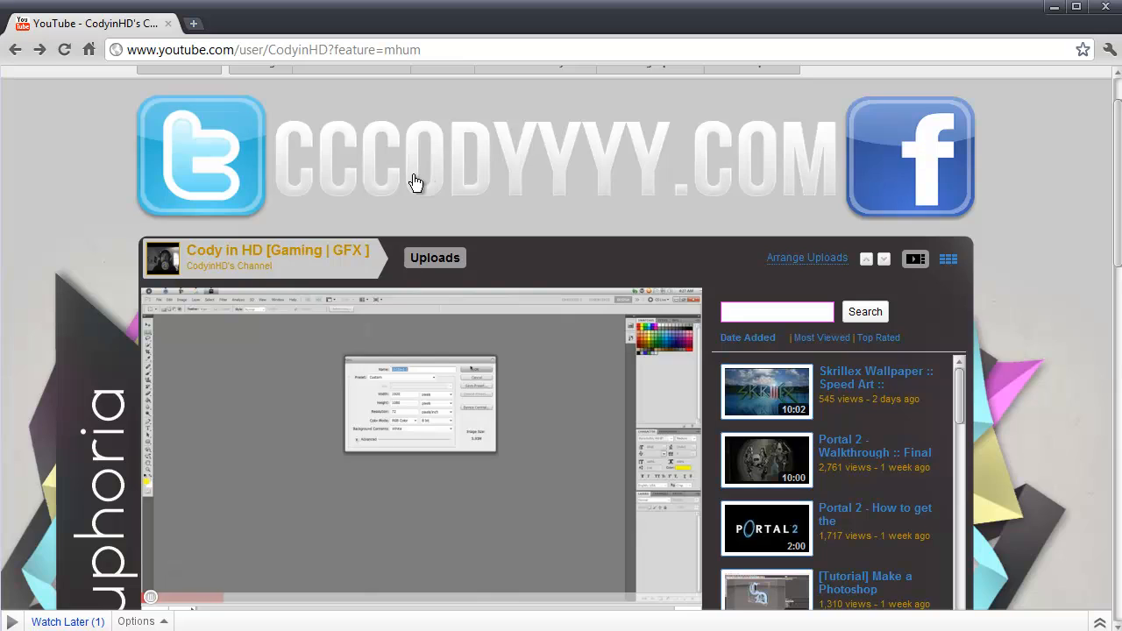
mouse_move(453, 304)
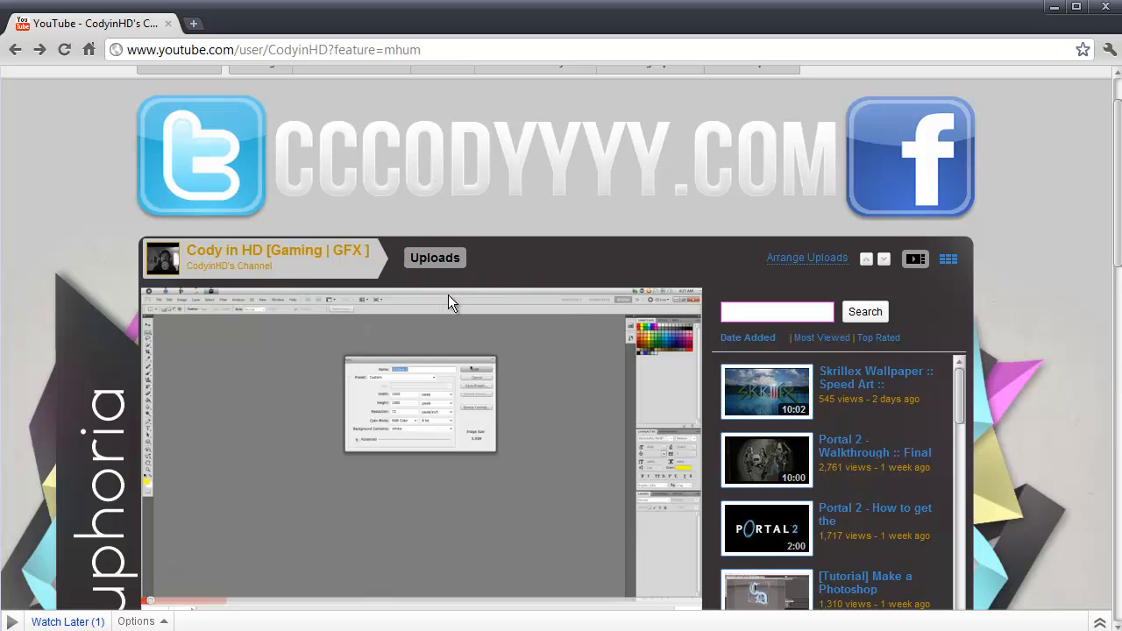
scroll("up", 3)
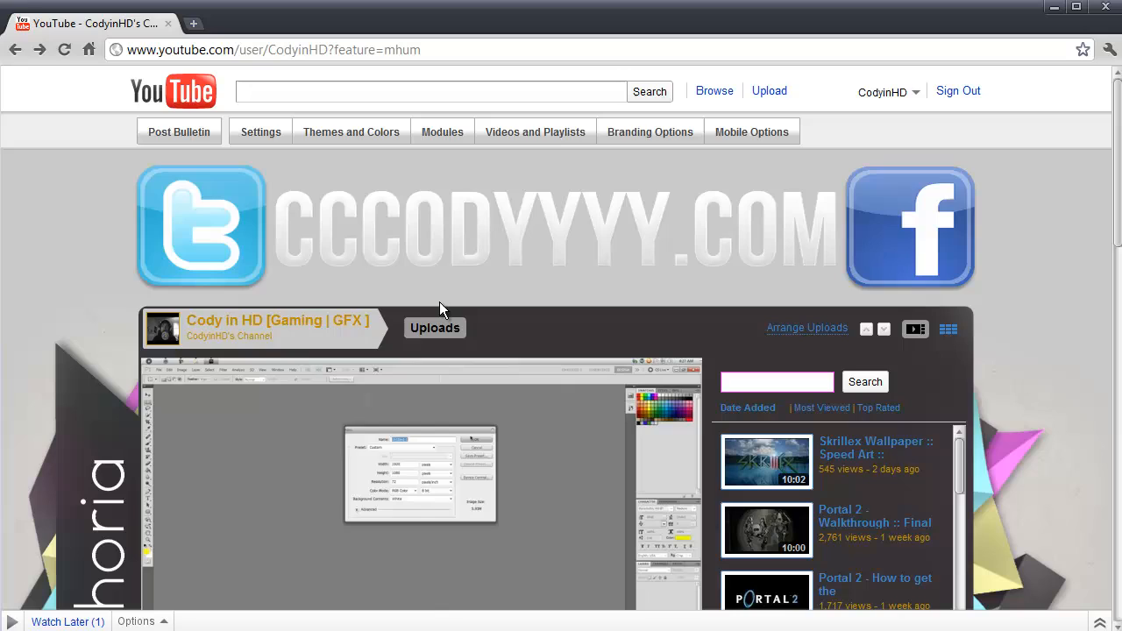
mouse_move(386, 263)
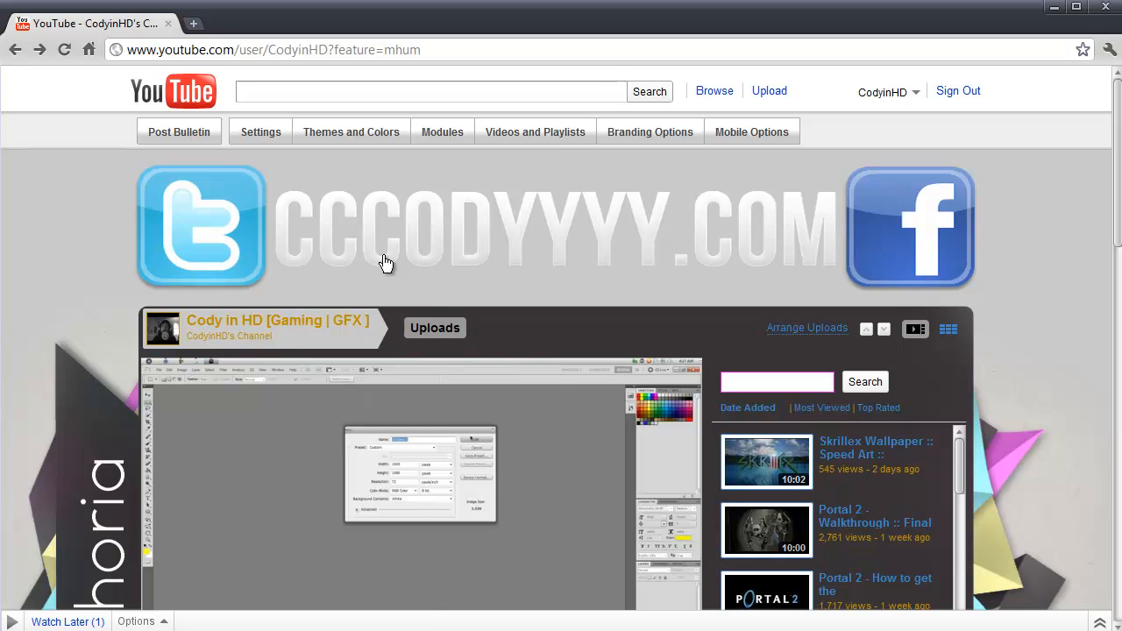
mouse_move(388, 263)
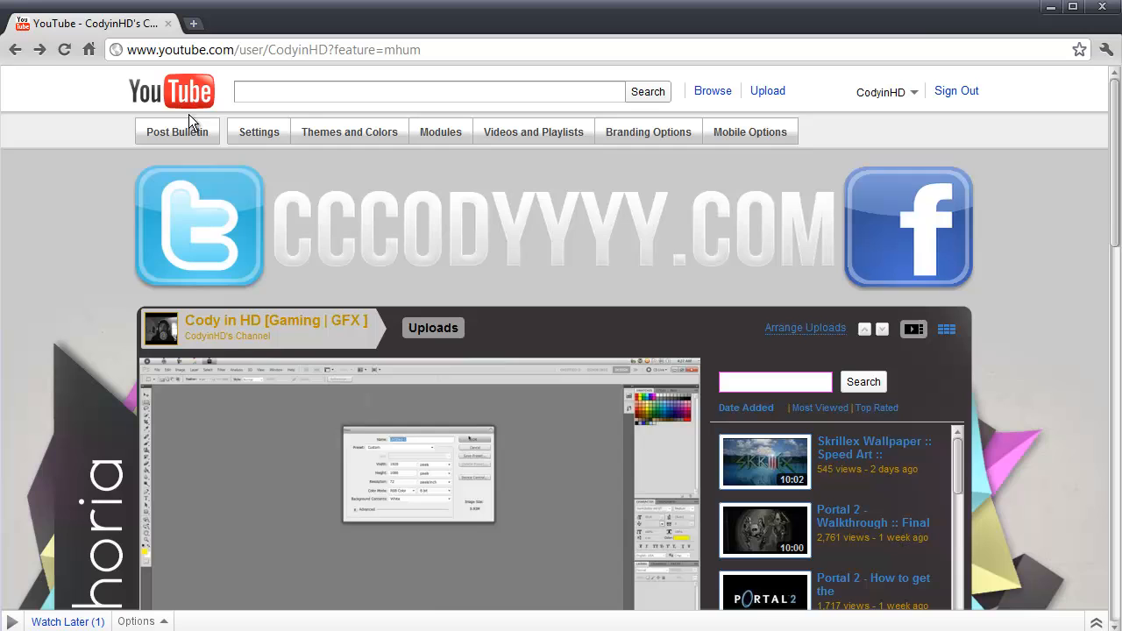
mouse_move(933, 119)
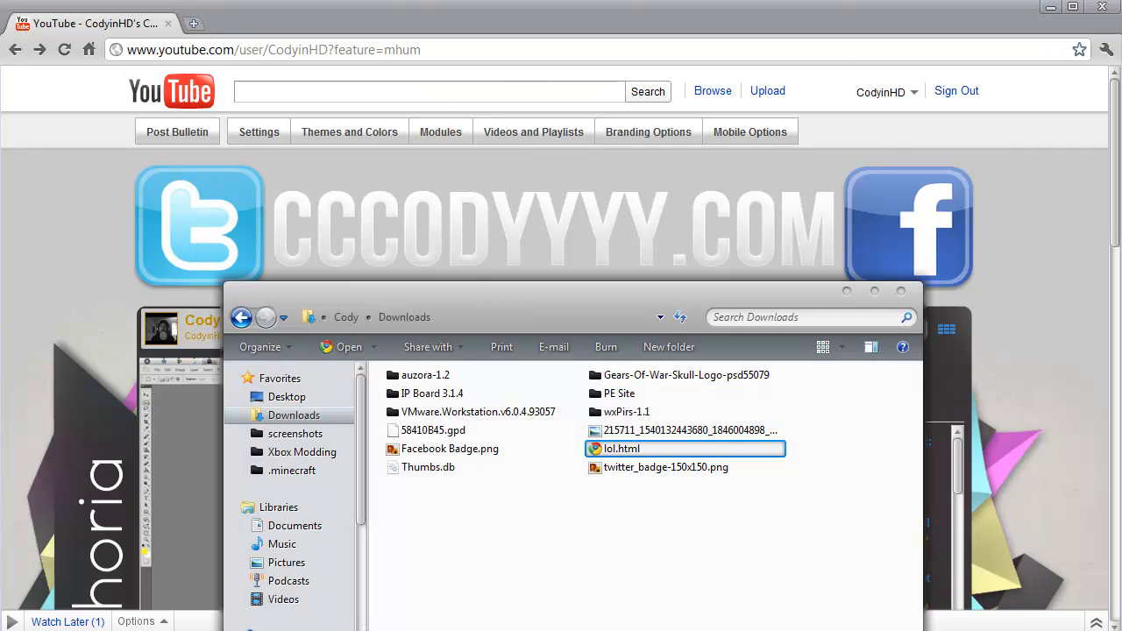
left_click(288, 397)
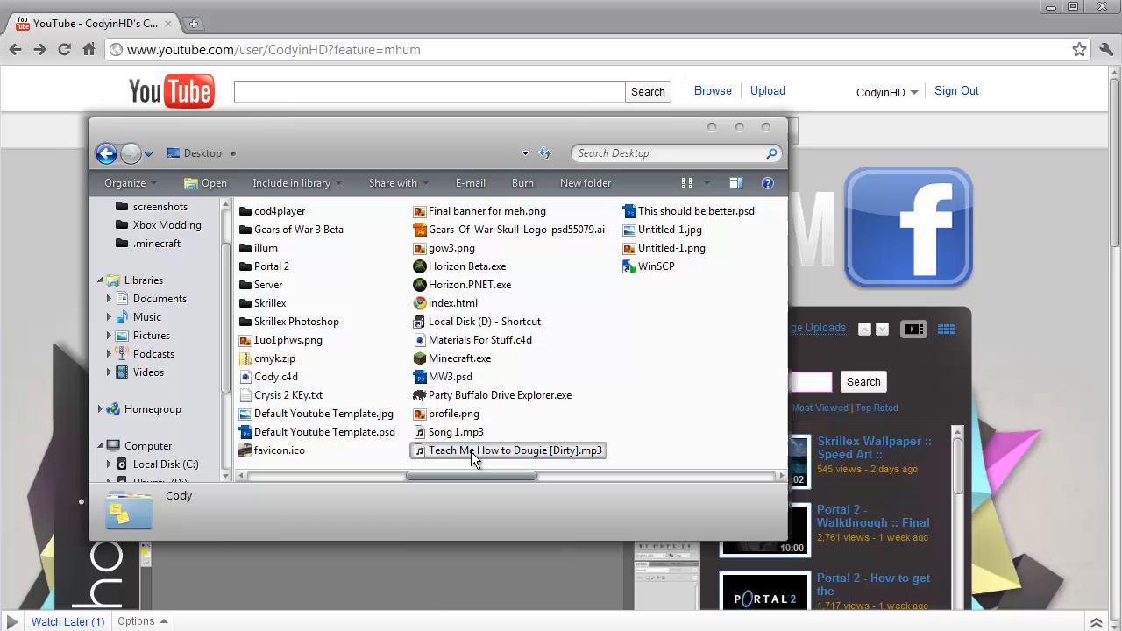
left_click(670, 249)
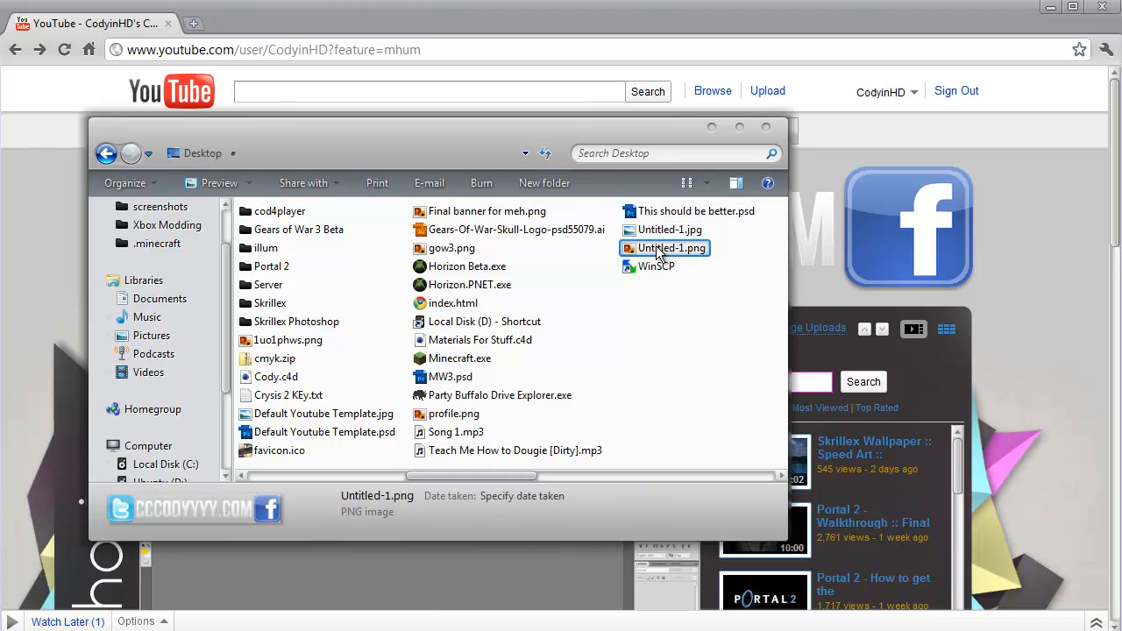
double_click(672, 249)
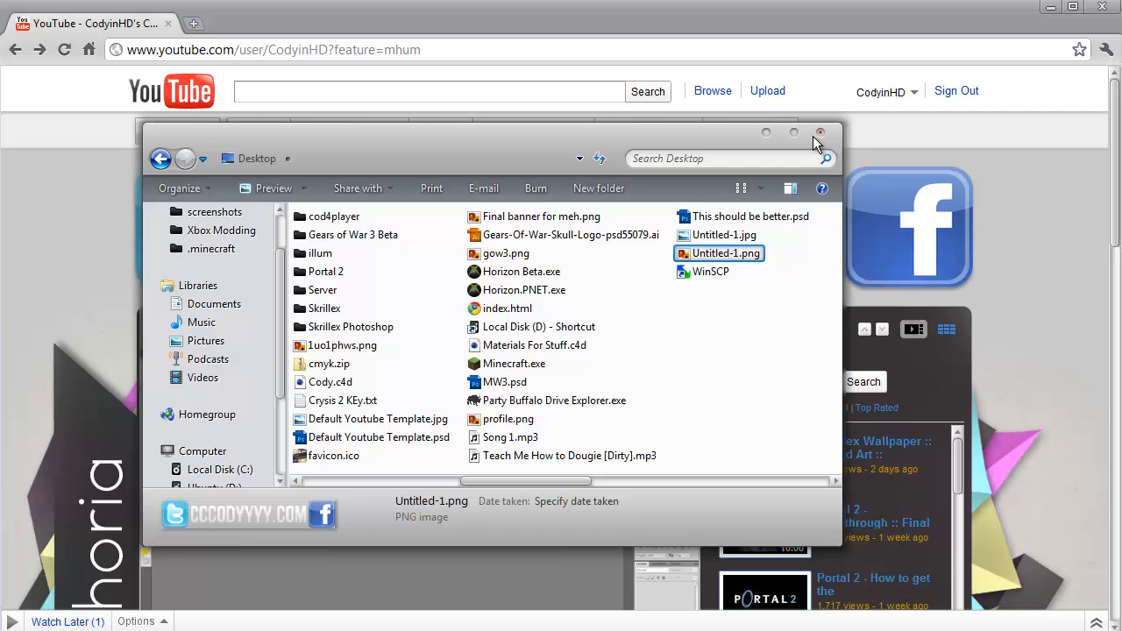
left_click(821, 133)
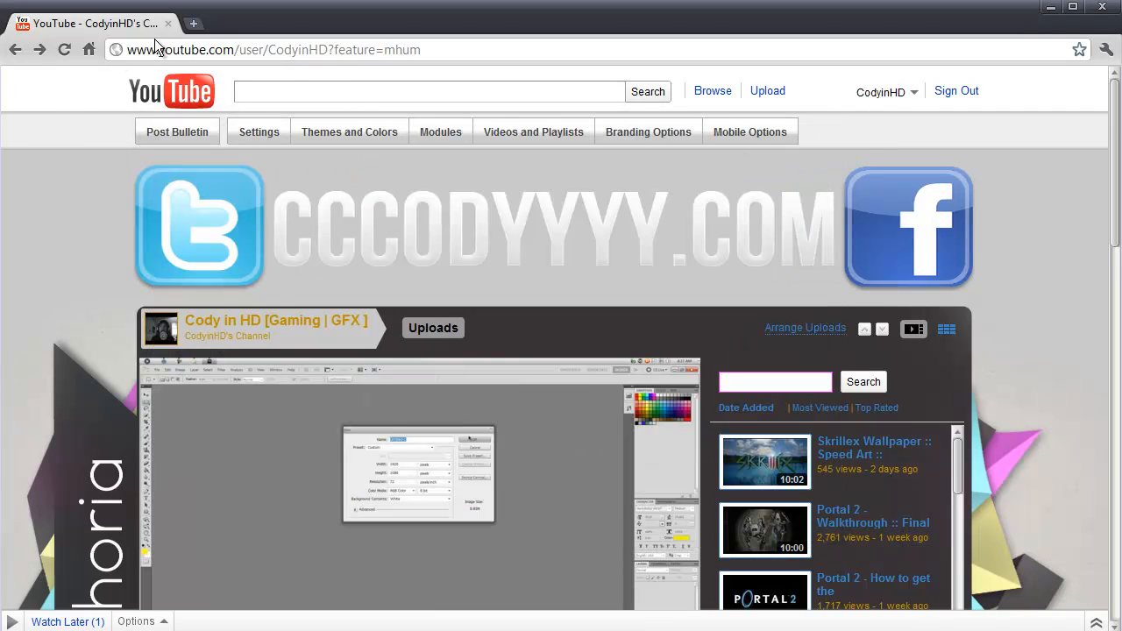
In a new tab on google.com, search for 'Online image mapper' and view the results.
left_click(362, 25)
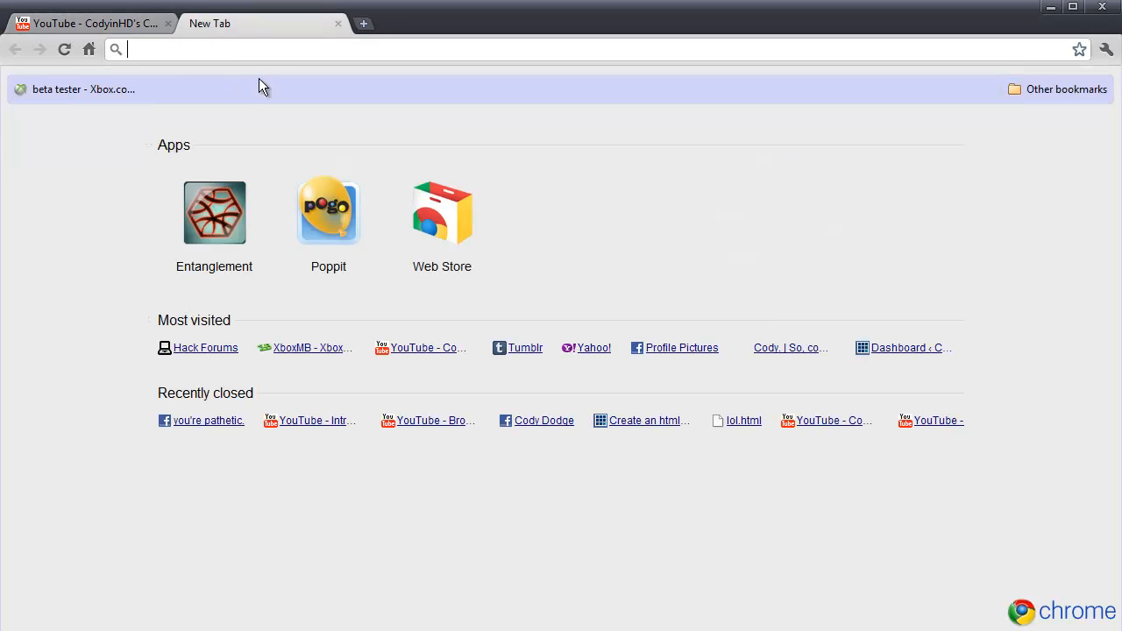
type("google.com")
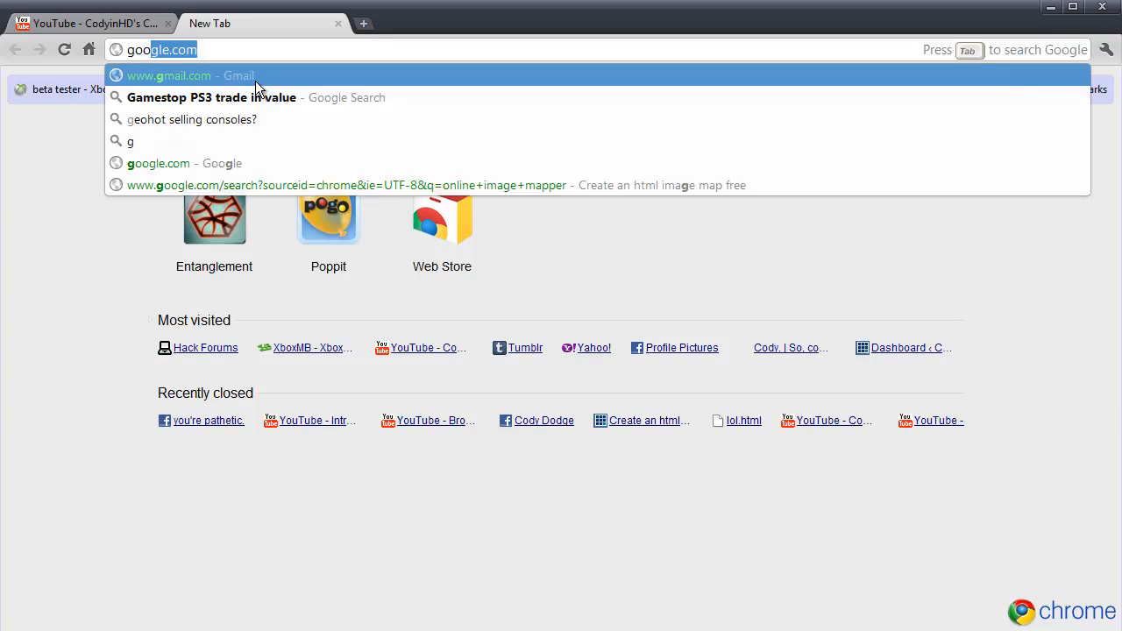
left_click(178, 163)
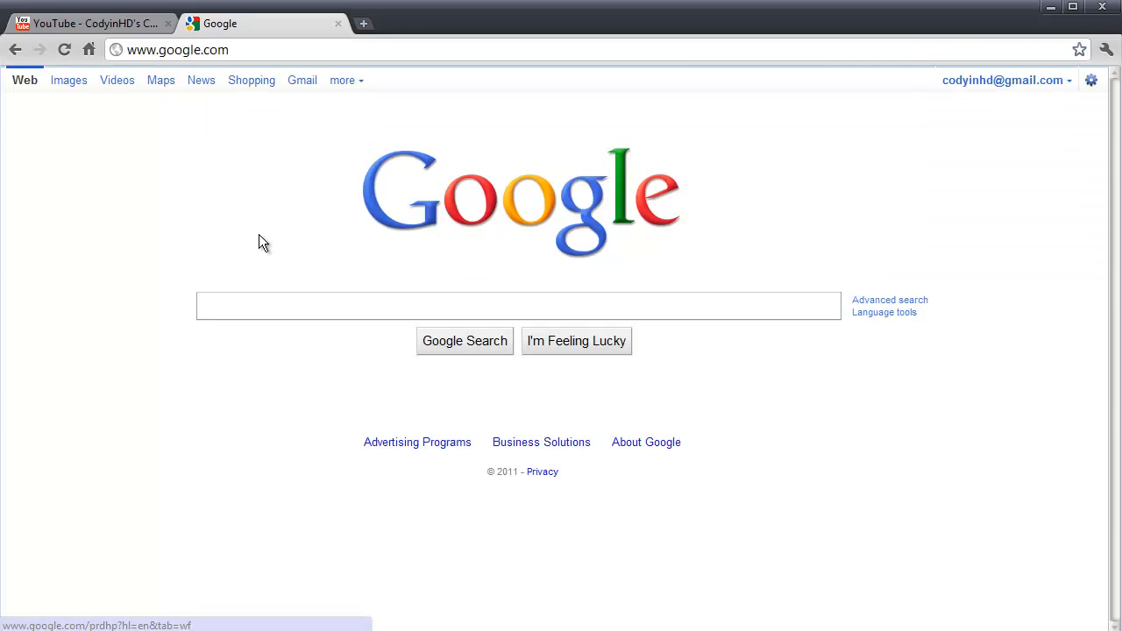
type("Online imae m")
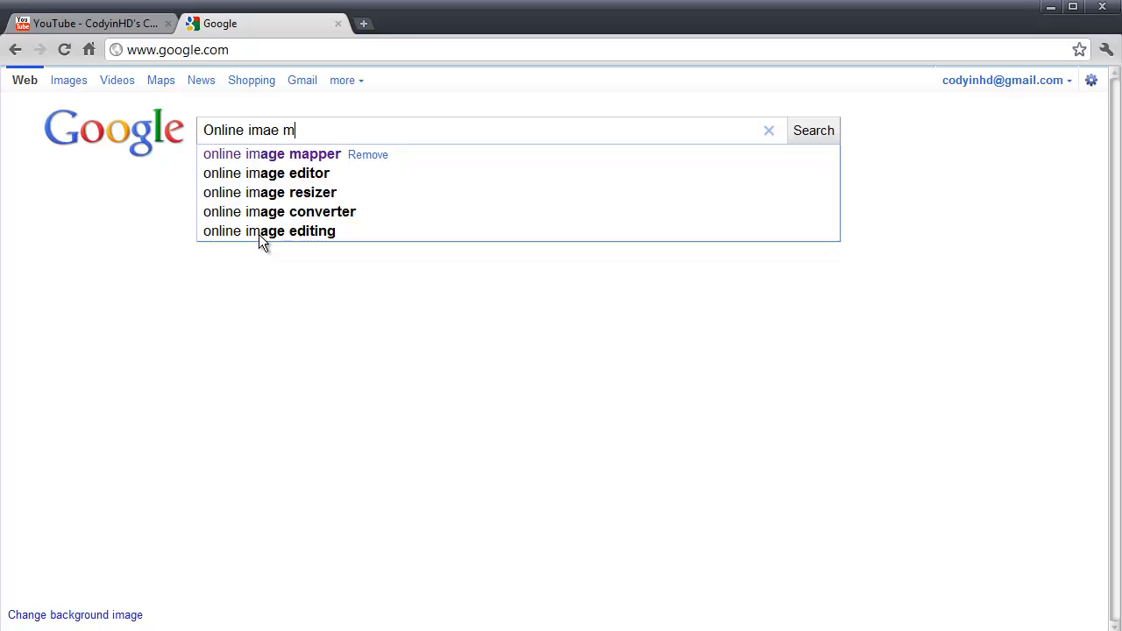
left_click(272, 154)
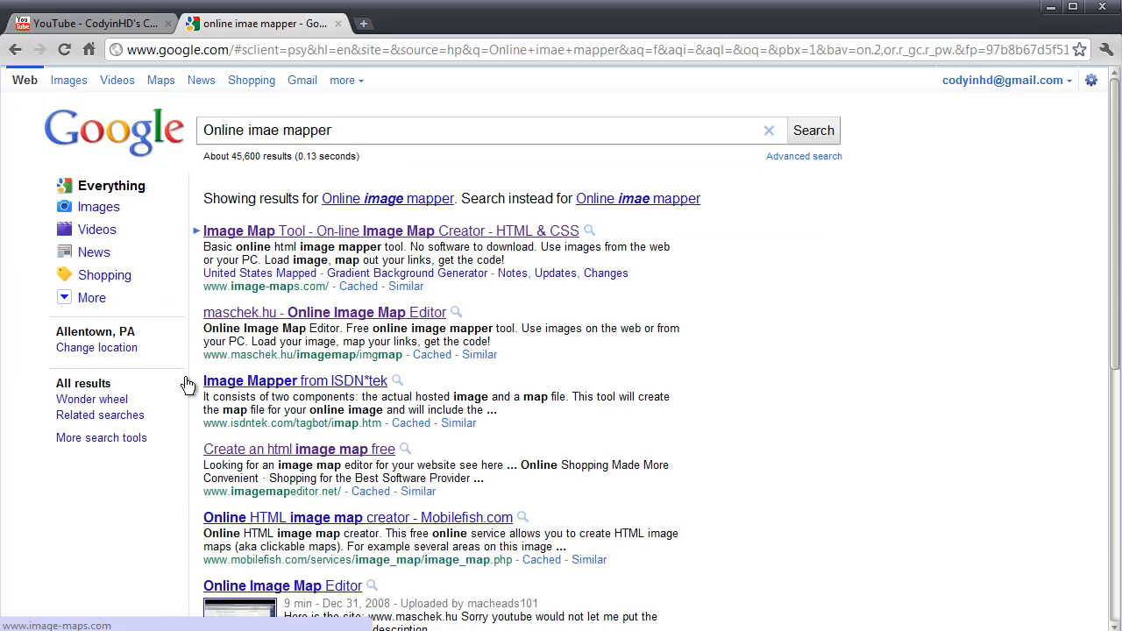
scroll("down", 3)
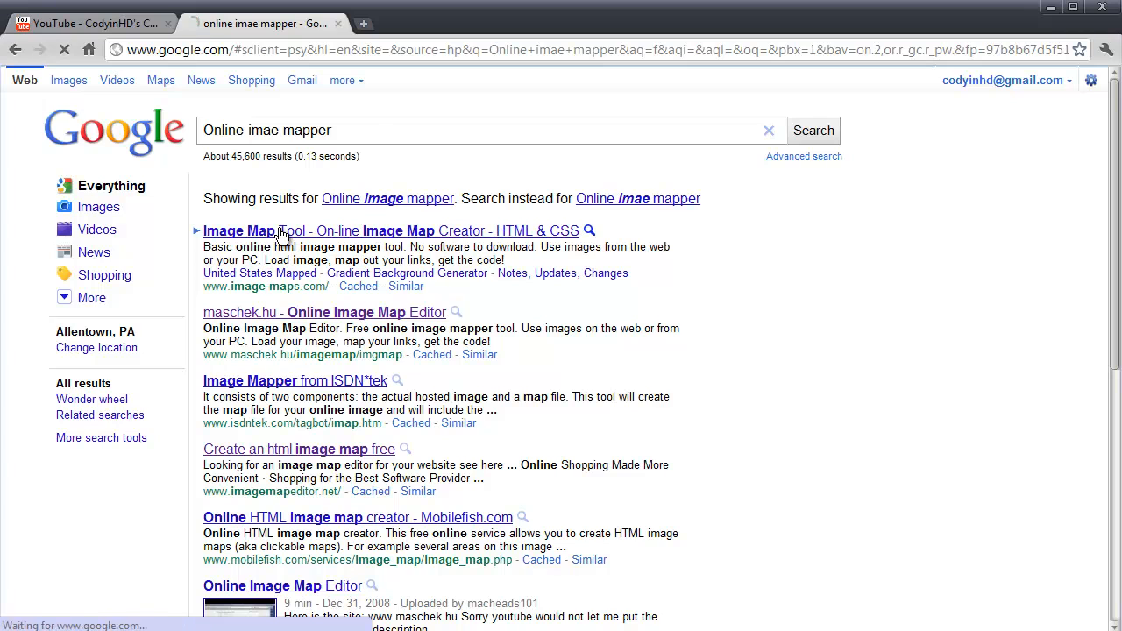
On the Image Map Tool site, choose Untitled-1.png from the computer as the image to map.
left_click(389, 232)
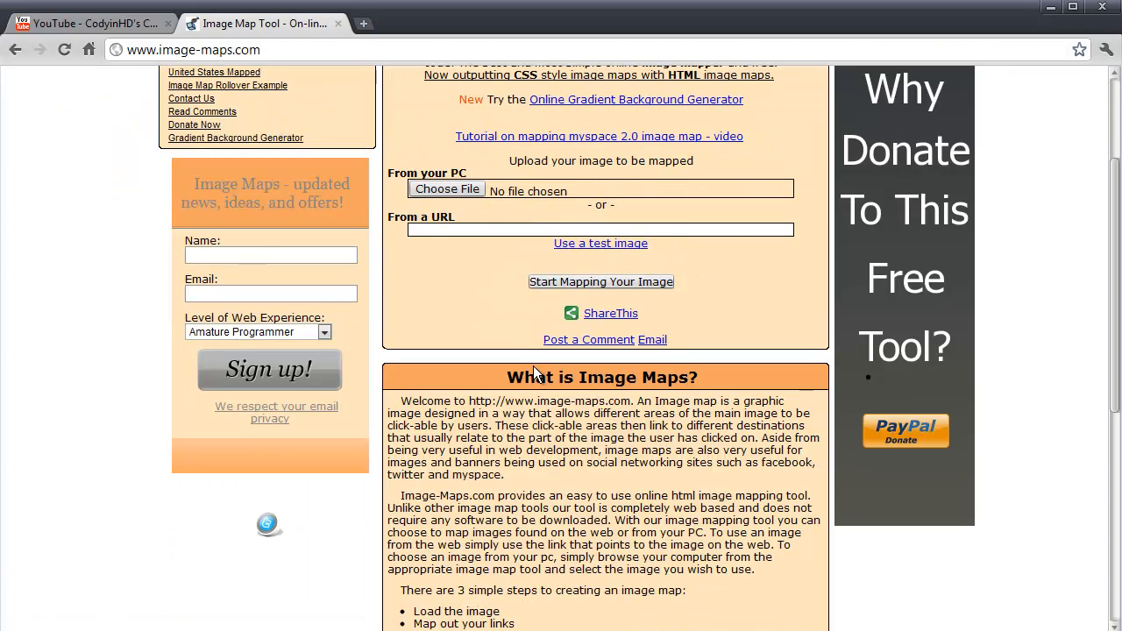
scroll("up", 3)
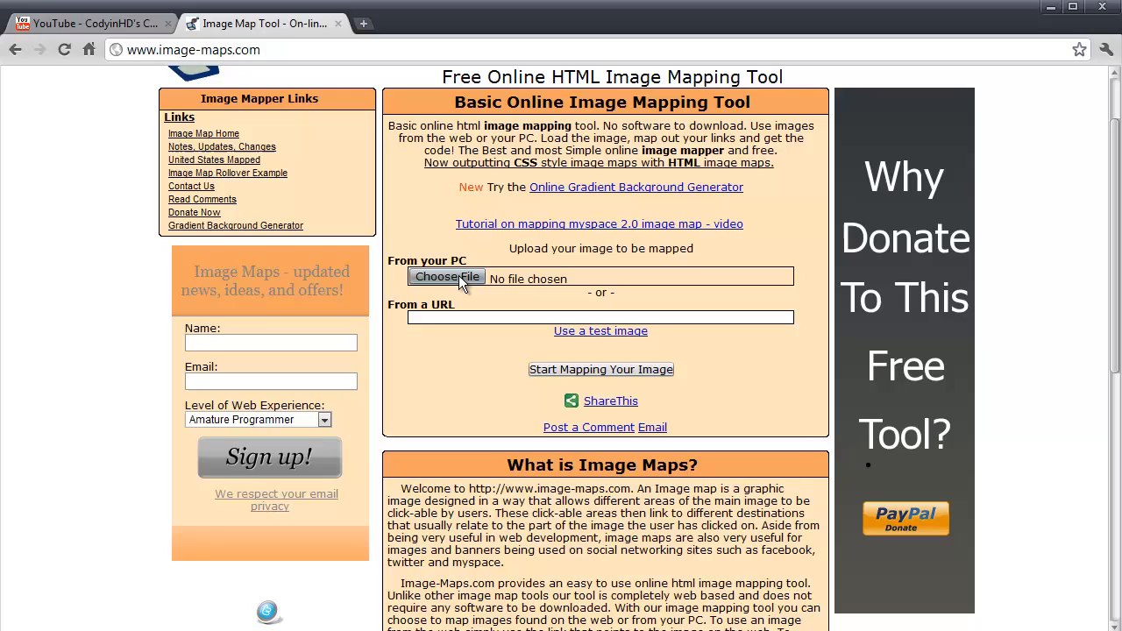
left_click(447, 277)
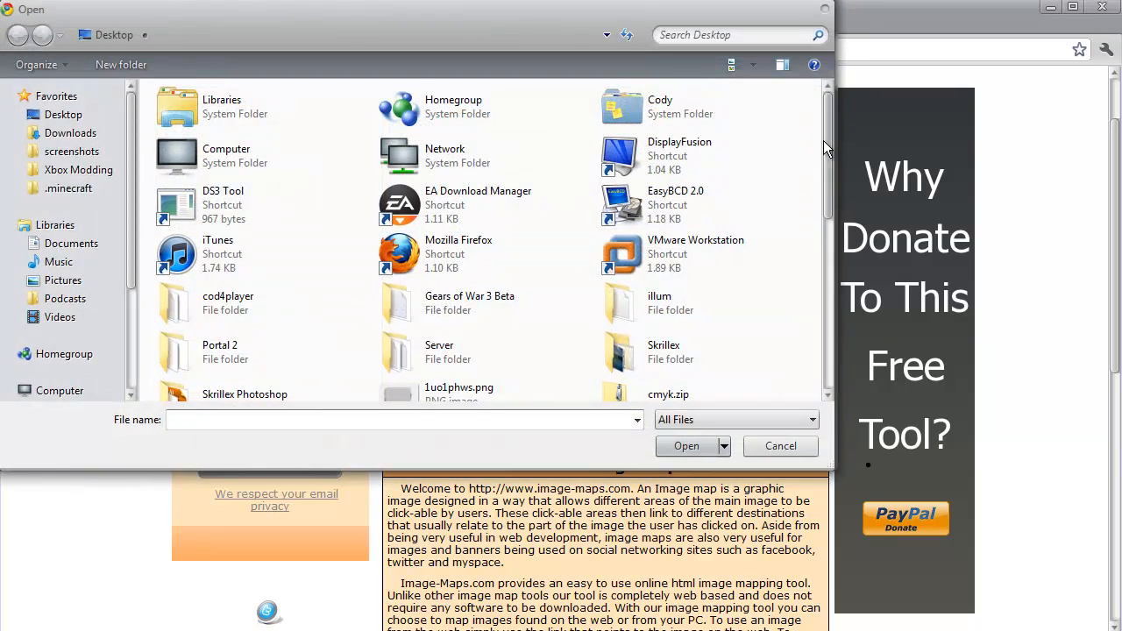
scroll("down", 3)
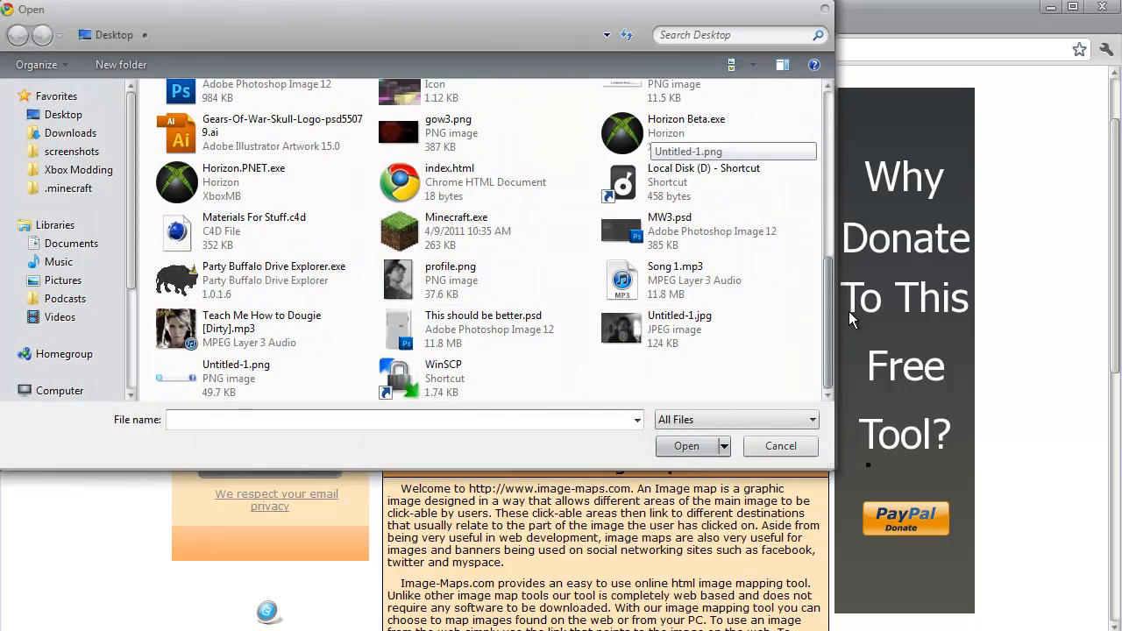
left_click(687, 448)
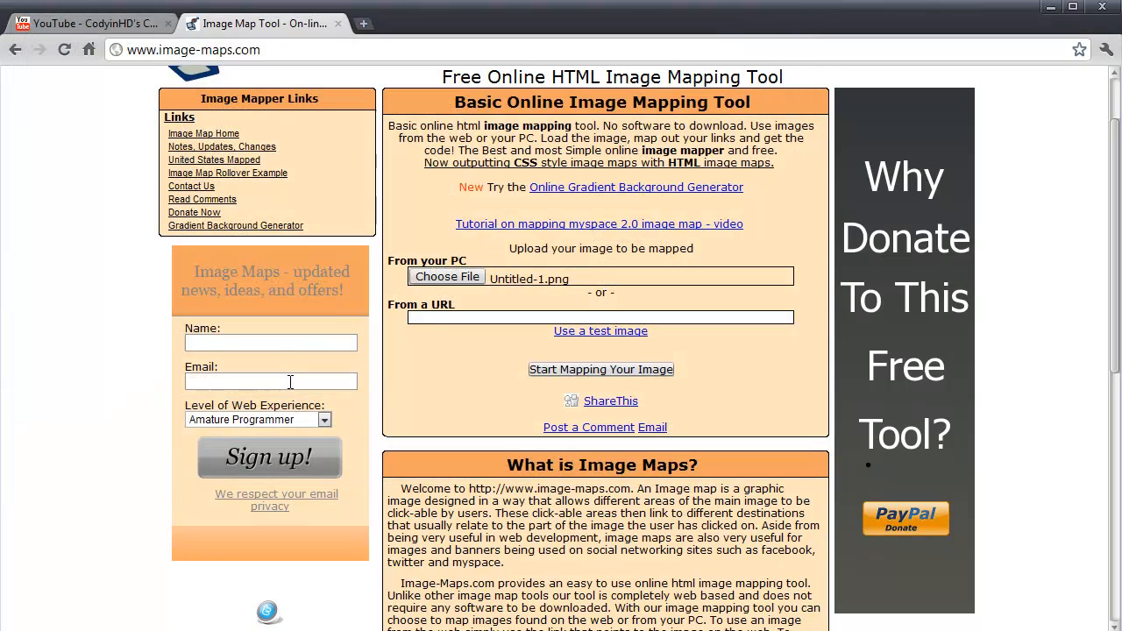
Start mapping the uploaded banner and reach the successful upload page.
left_click(600, 369)
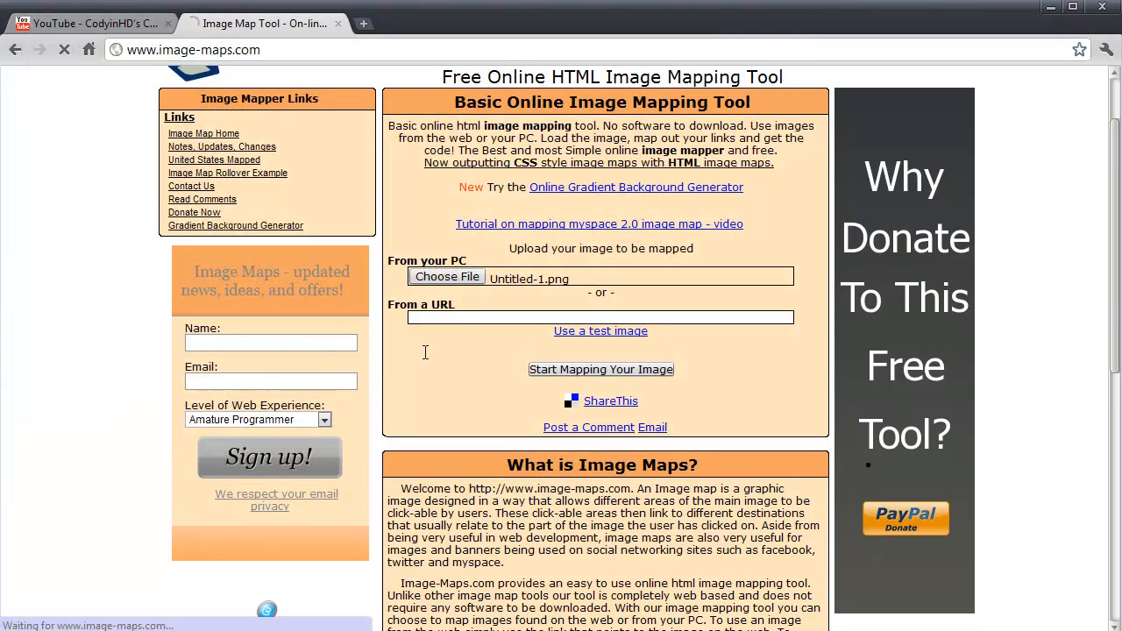
left_click(599, 369)
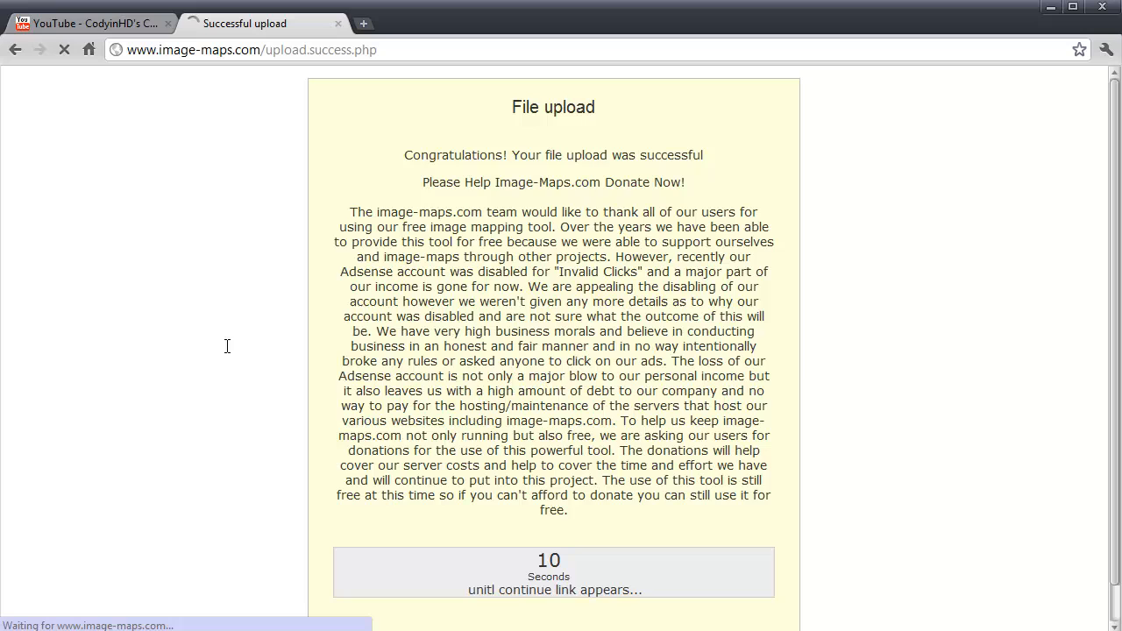
scroll("down", 3)
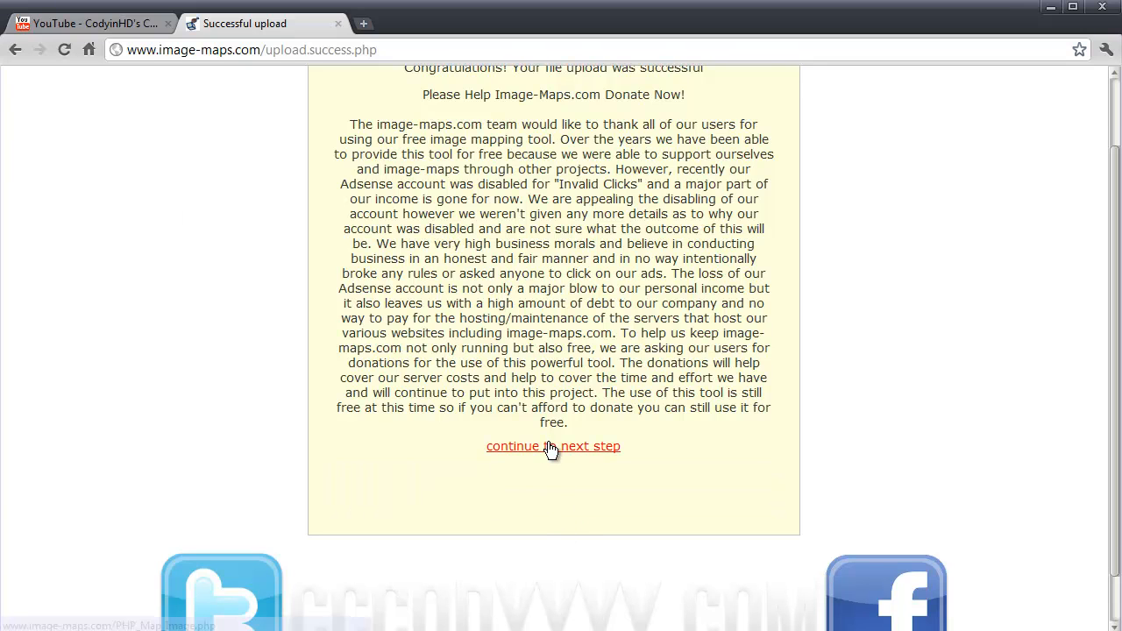
Continue to the mapping editor, add a rectangle area over the Twitter logo, and switch tabs.
left_click(555, 448)
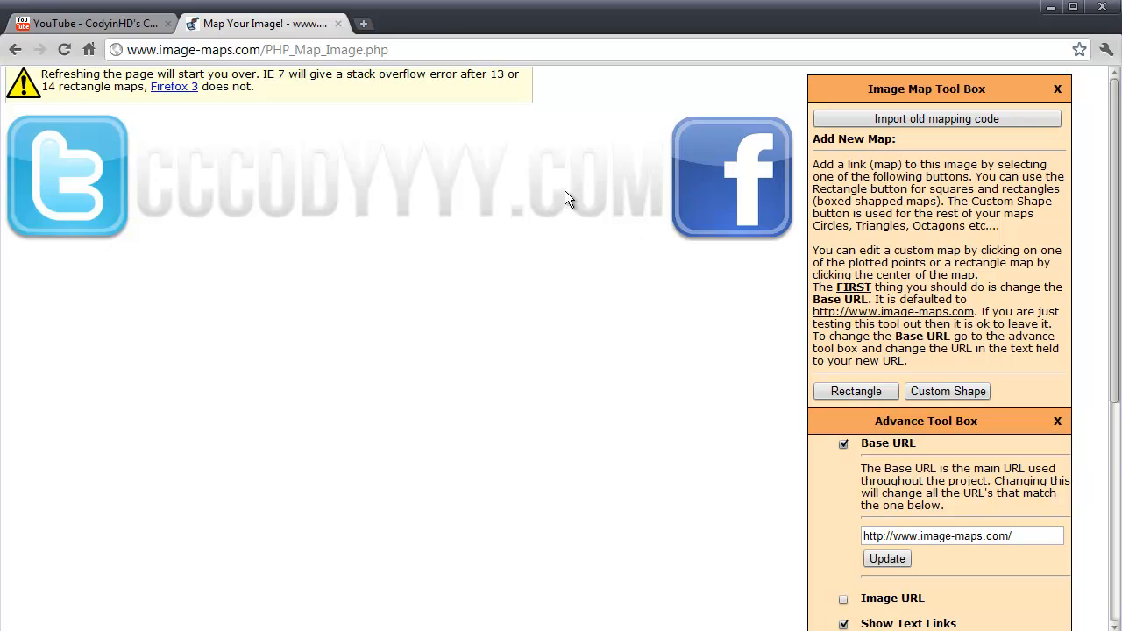
left_click(855, 391)
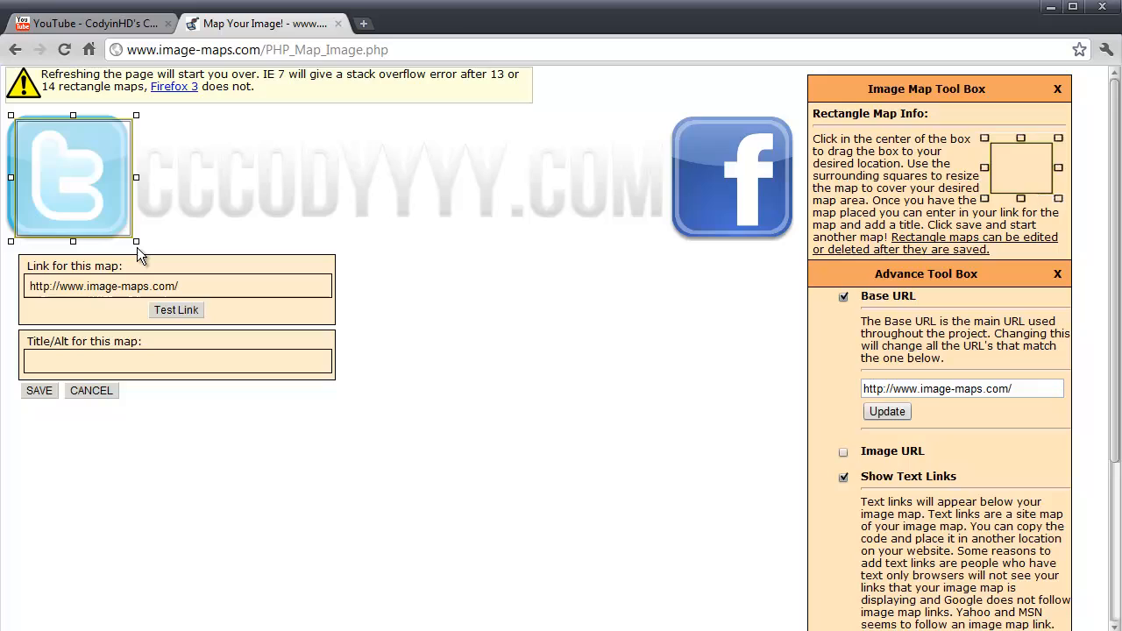
mouse_move(74, 115)
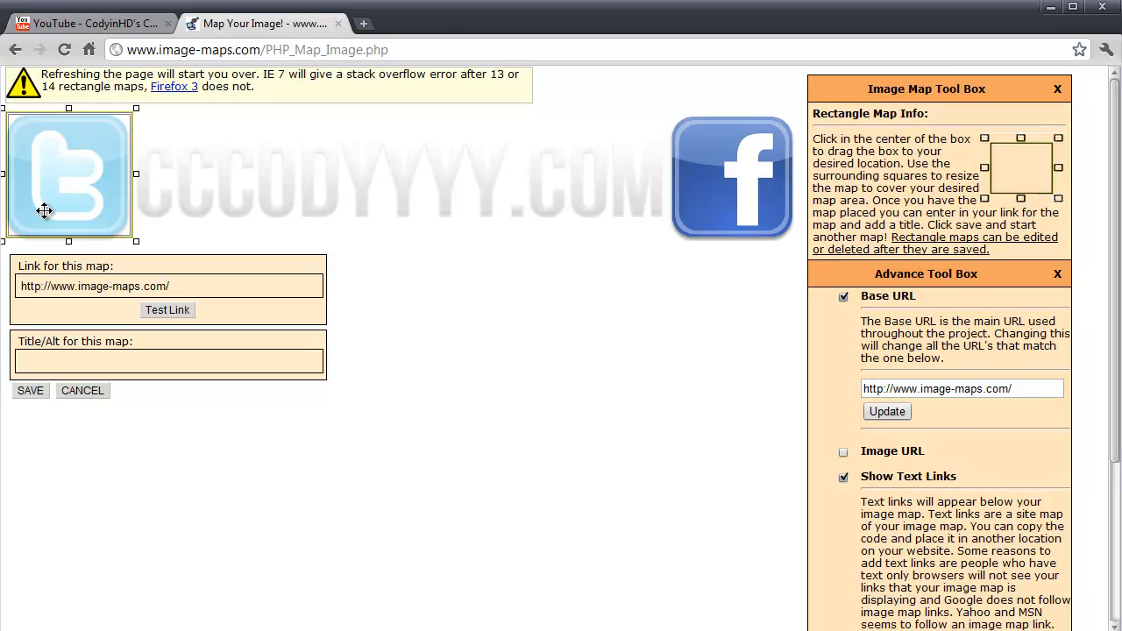
mouse_move(7, 166)
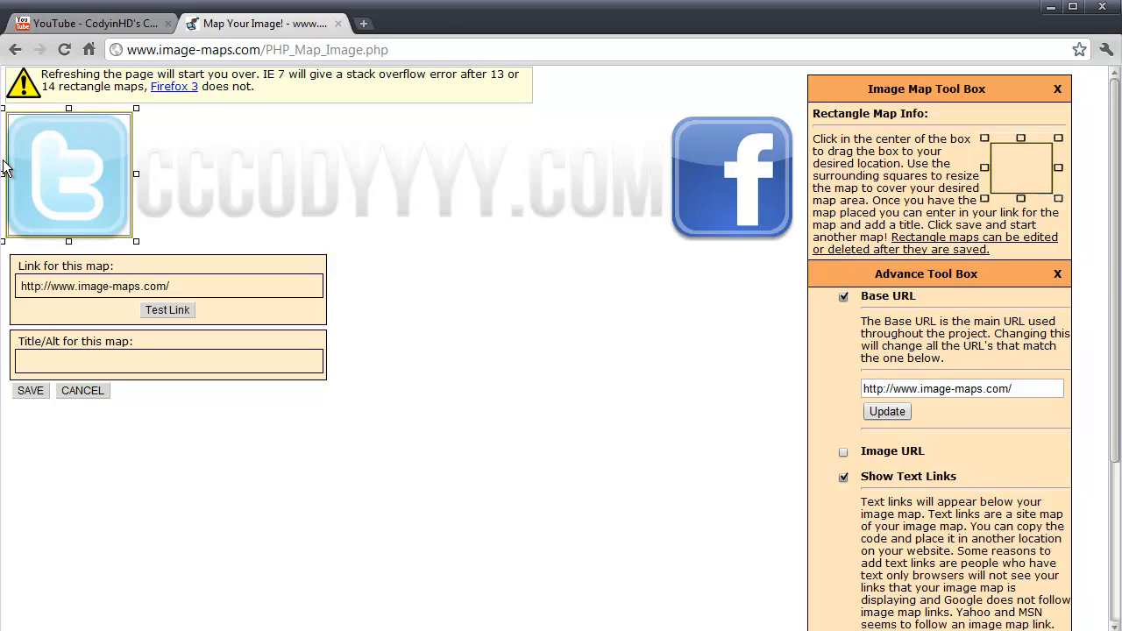
mouse_move(449, 239)
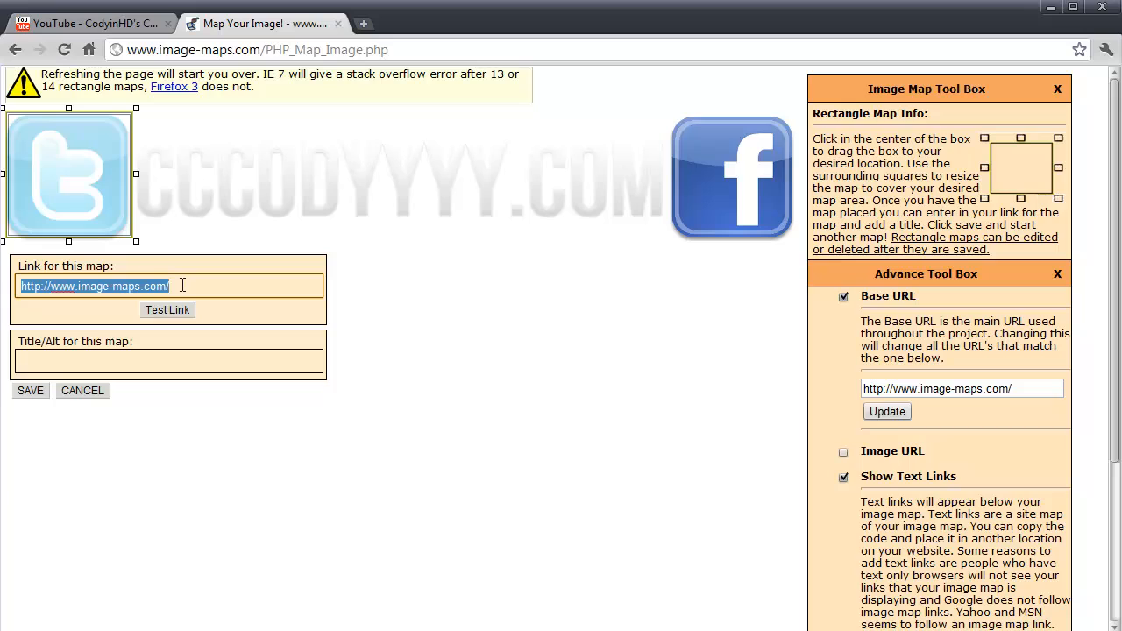
left_click(92, 23)
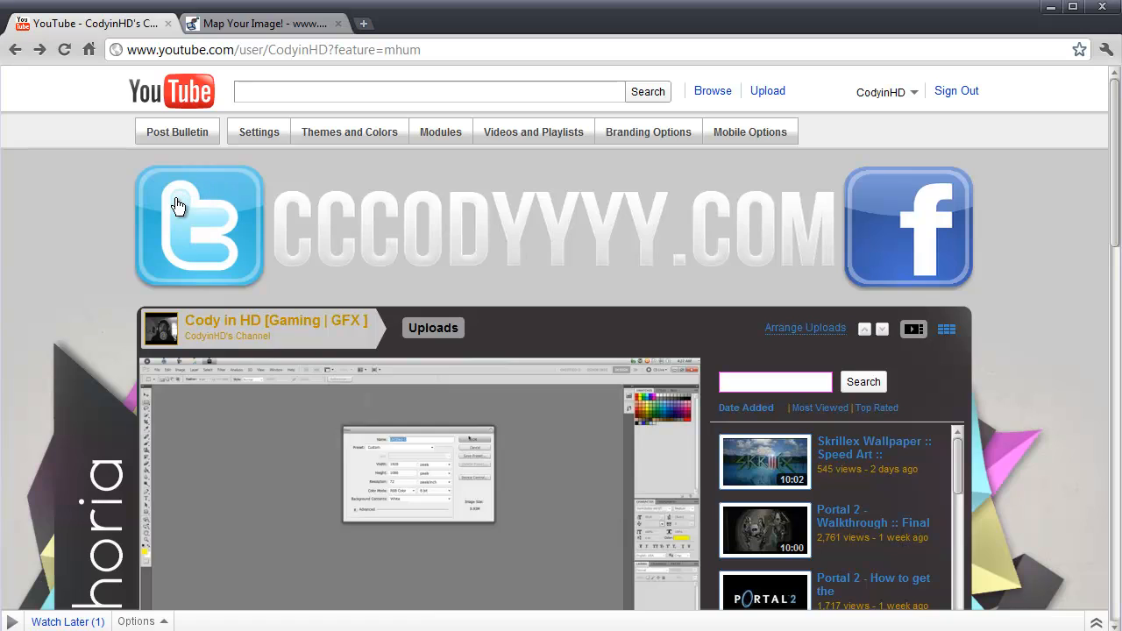
mouse_move(192, 235)
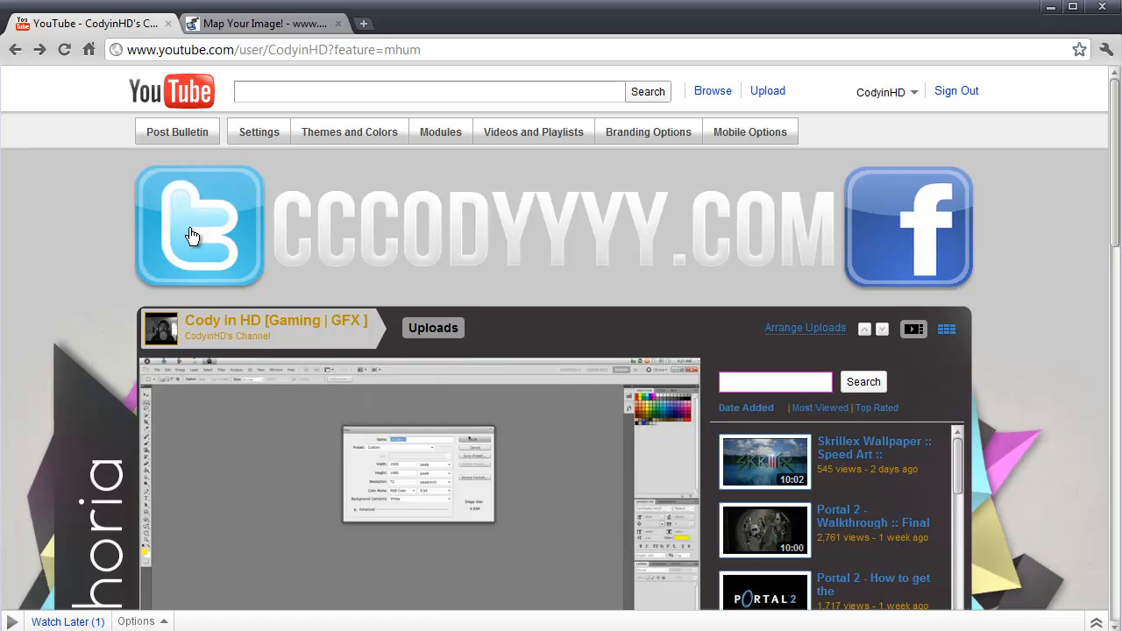
mouse_move(196, 231)
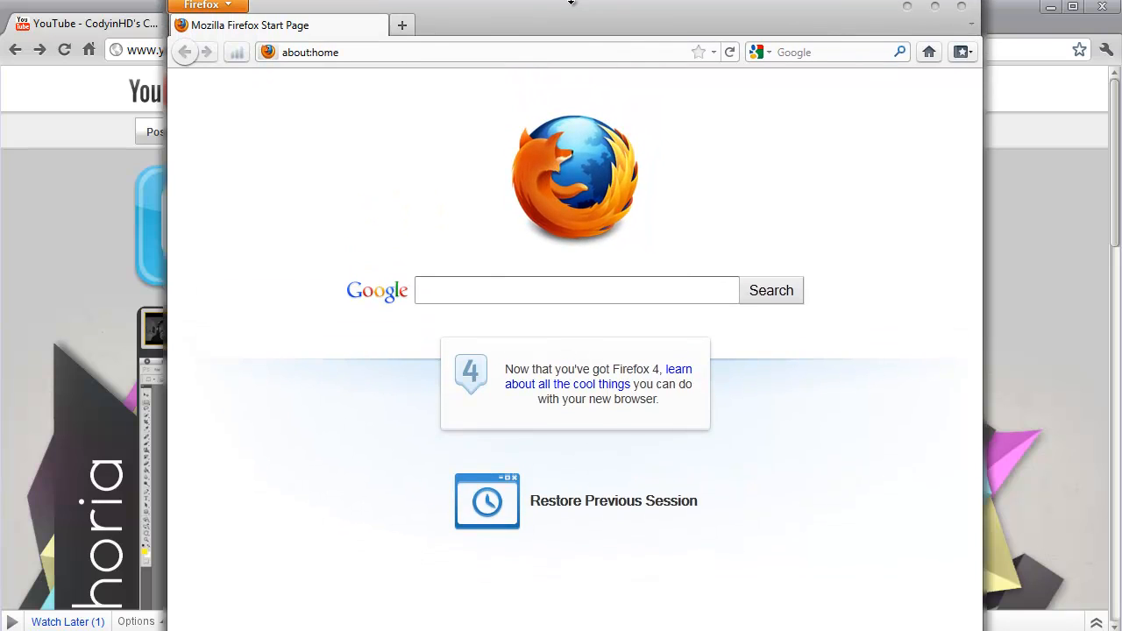
Load the YouTube channel page in Firefox and scroll to check the new banner.
left_click(575, 291)
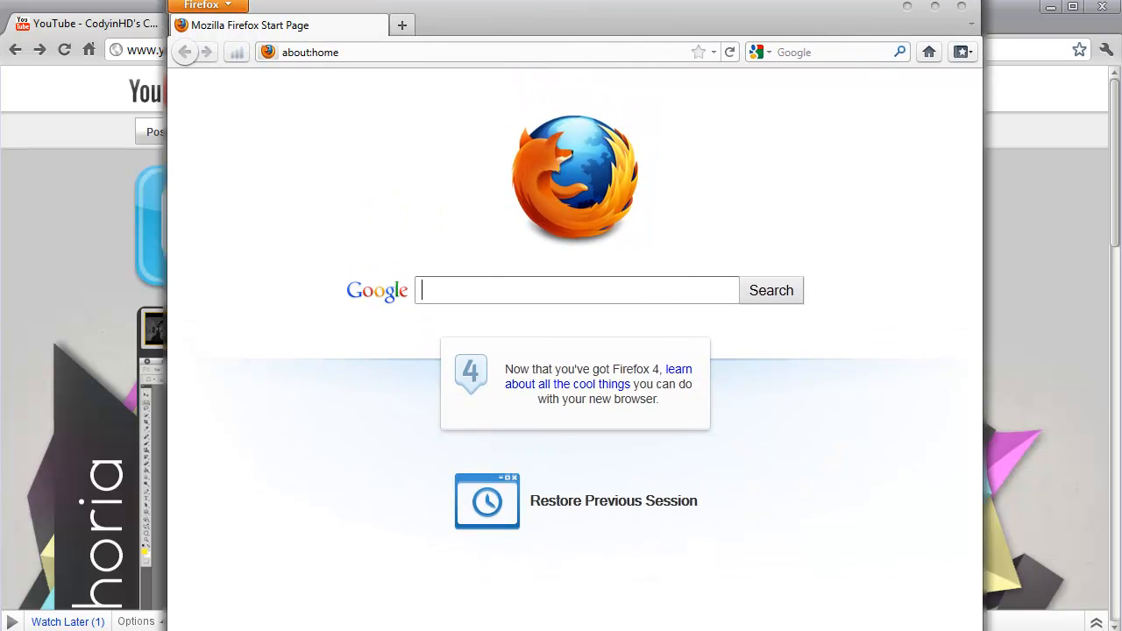
type("yo")
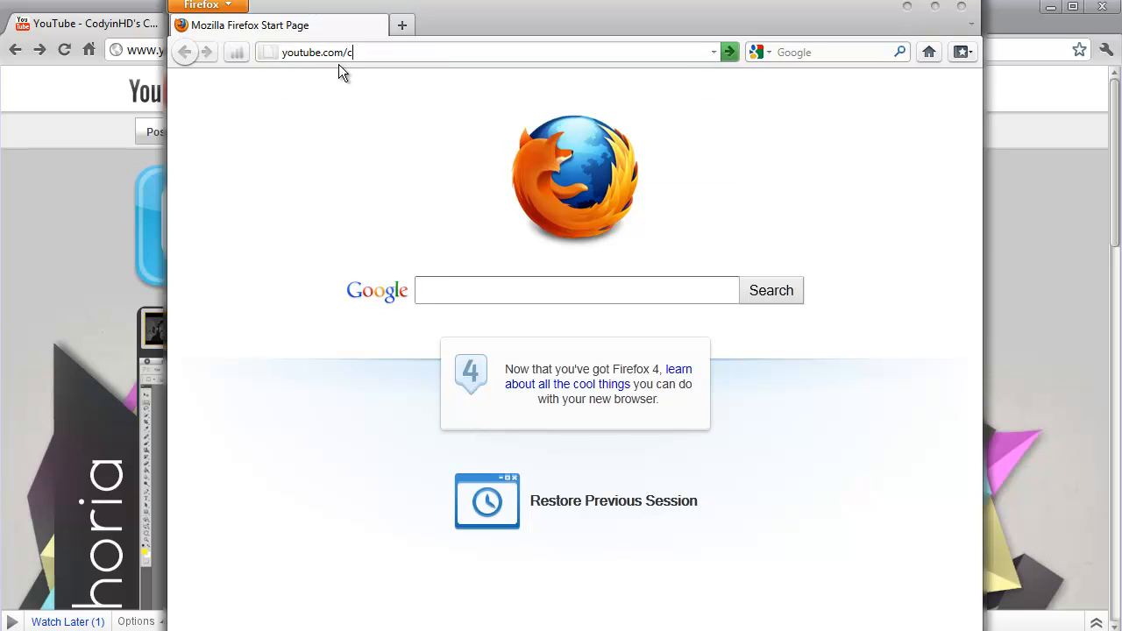
key("Return")
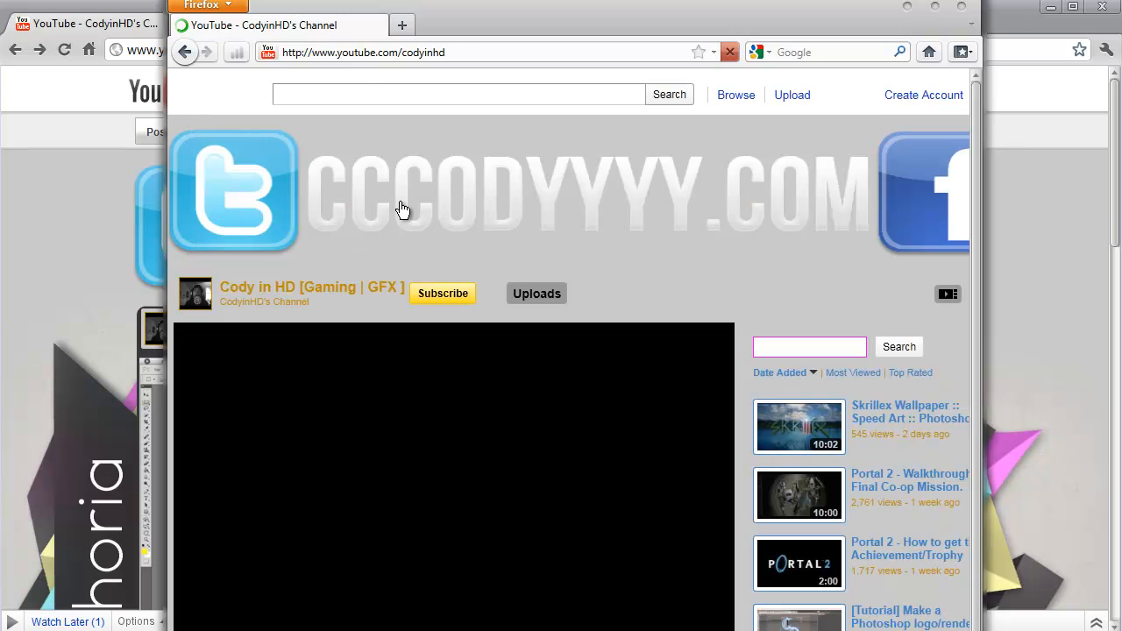
mouse_move(449, 217)
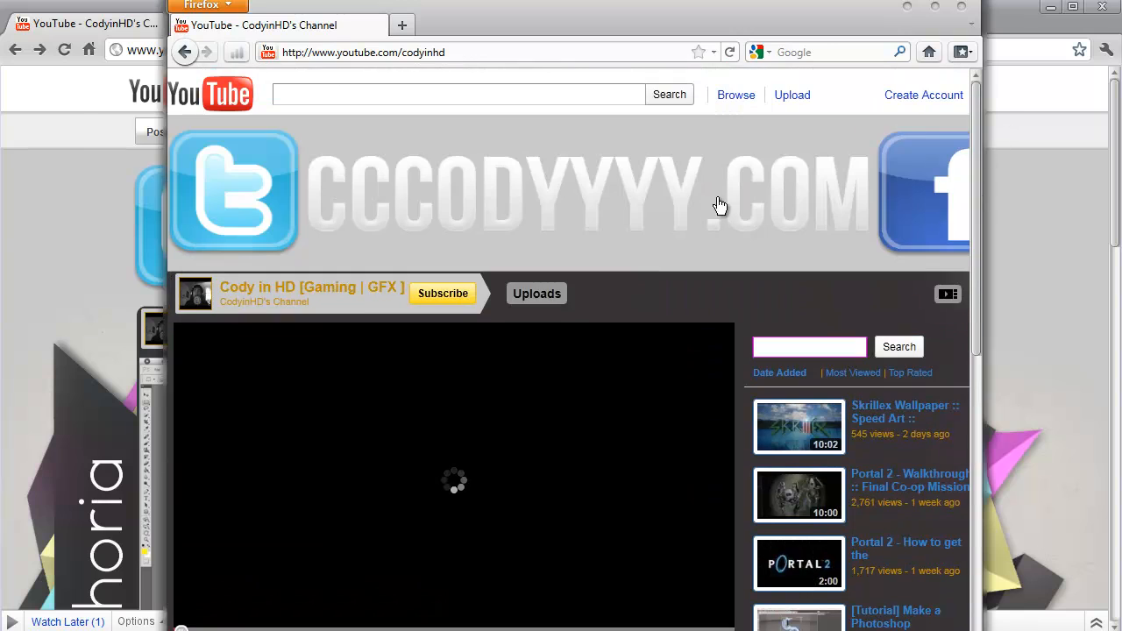
scroll("down", 3)
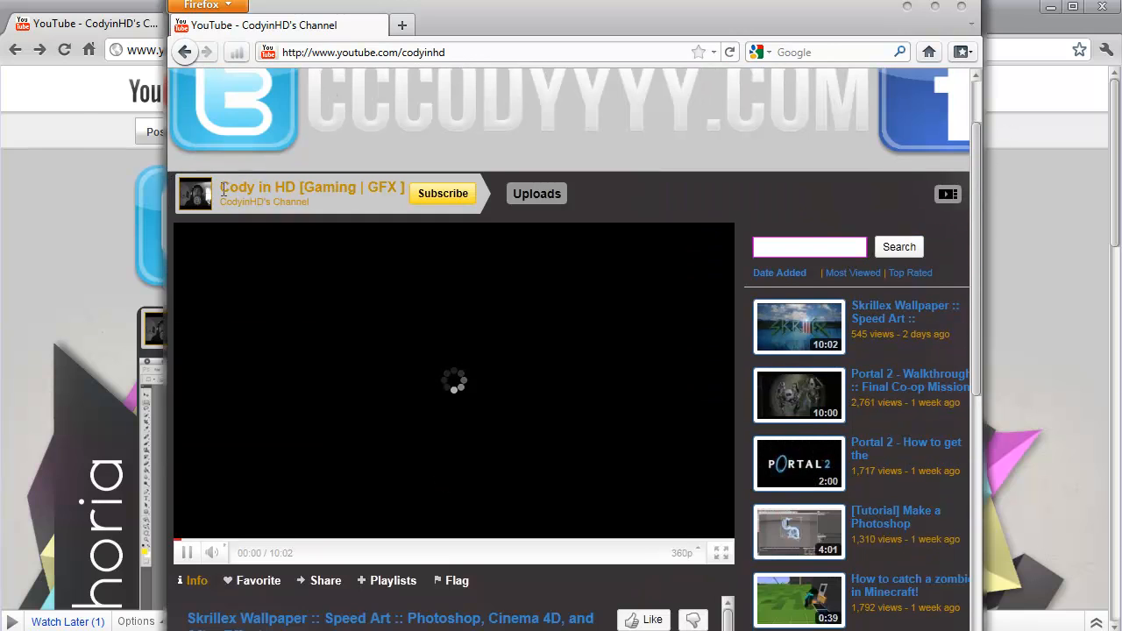
scroll("up", 3)
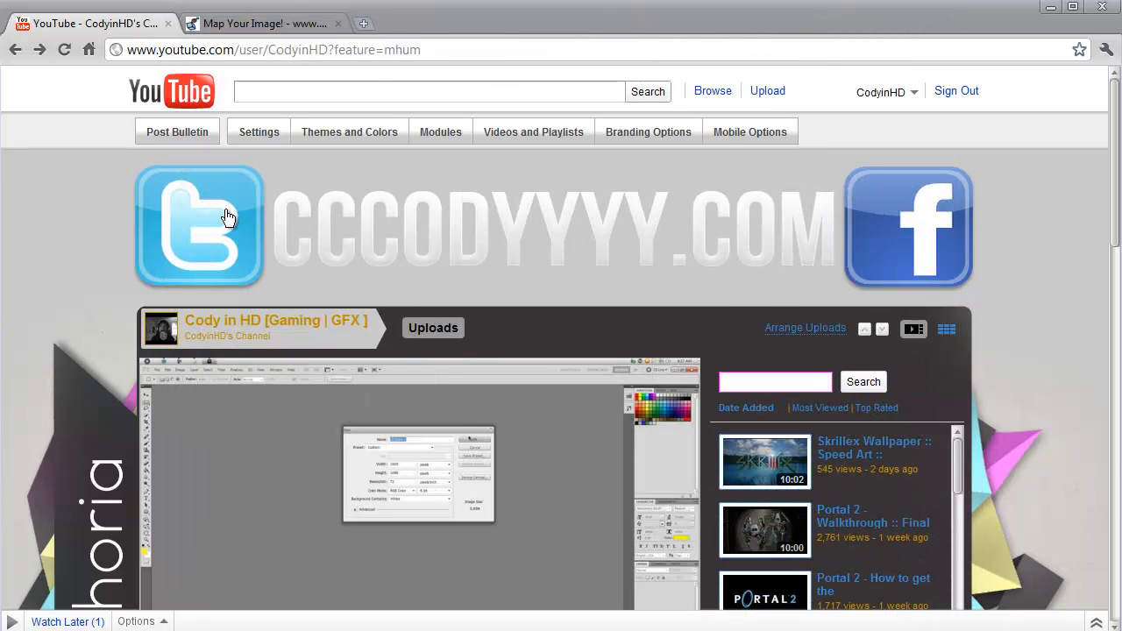
Back in the map editor, drag a rectangle area stretched across the CCCODYYYY.COM website text.
left_click(263, 25)
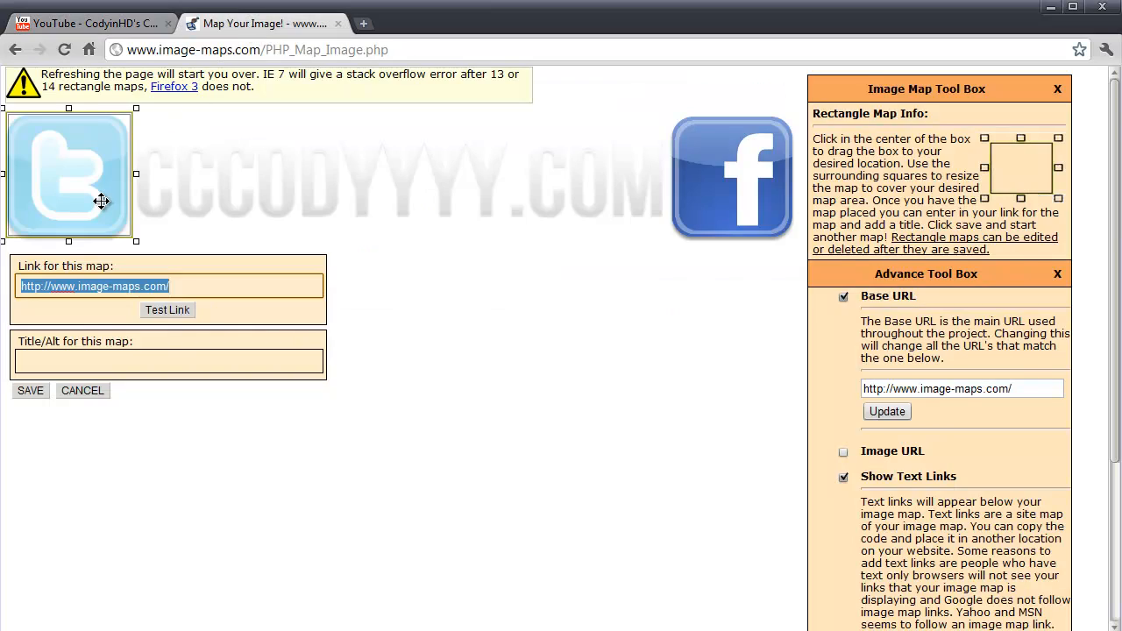
mouse_move(60, 386)
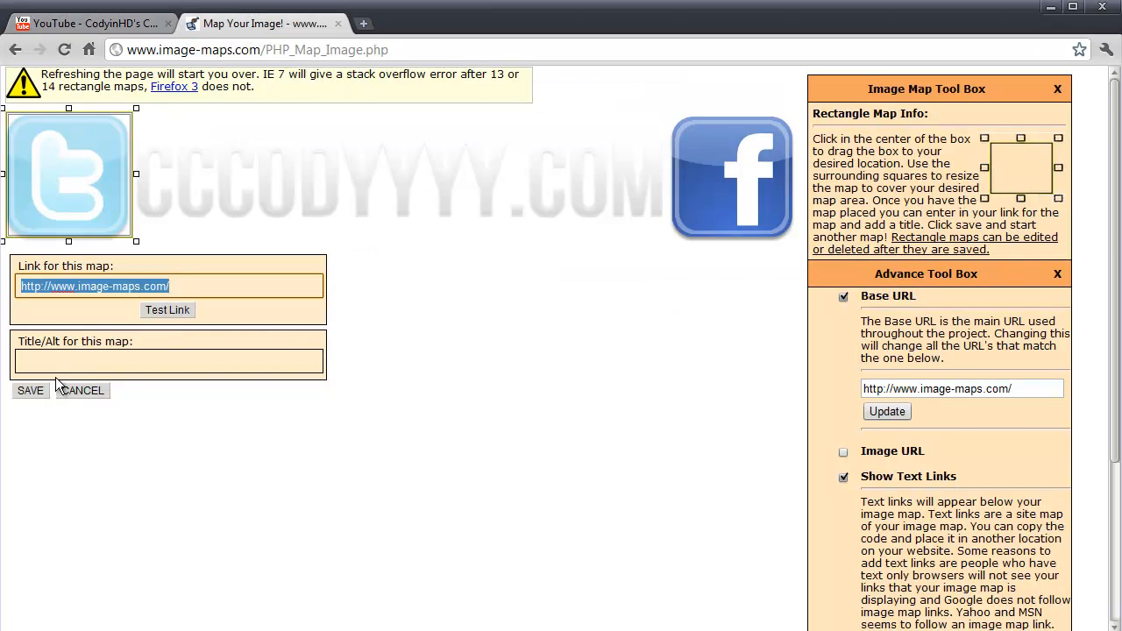
left_click_drag(69, 173, 200, 174)
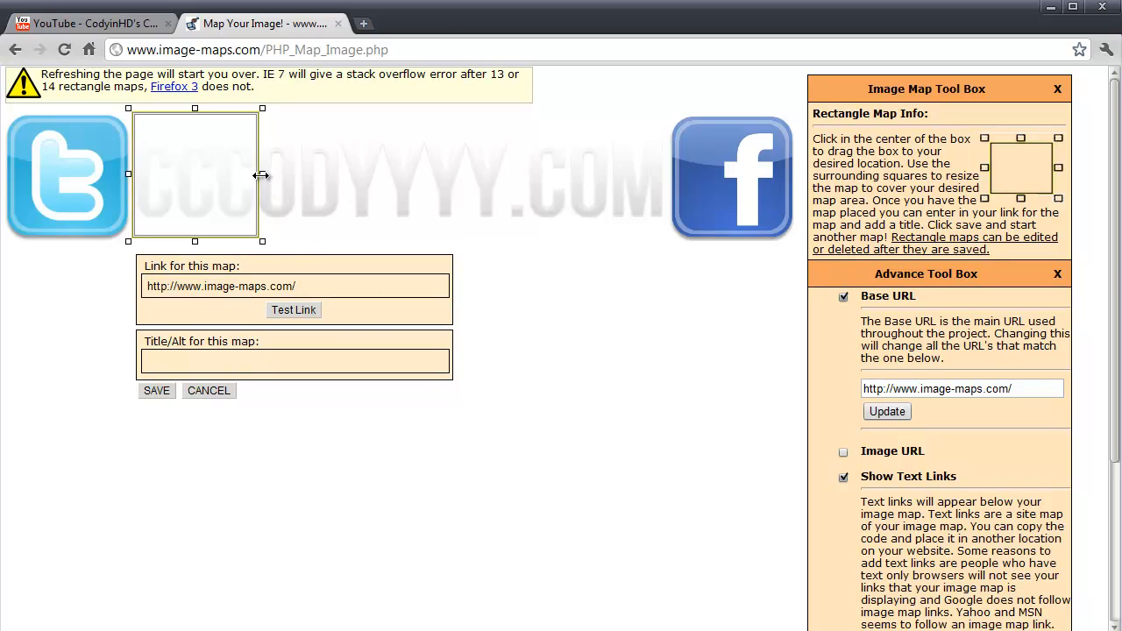
left_click_drag(261, 175, 673, 175)
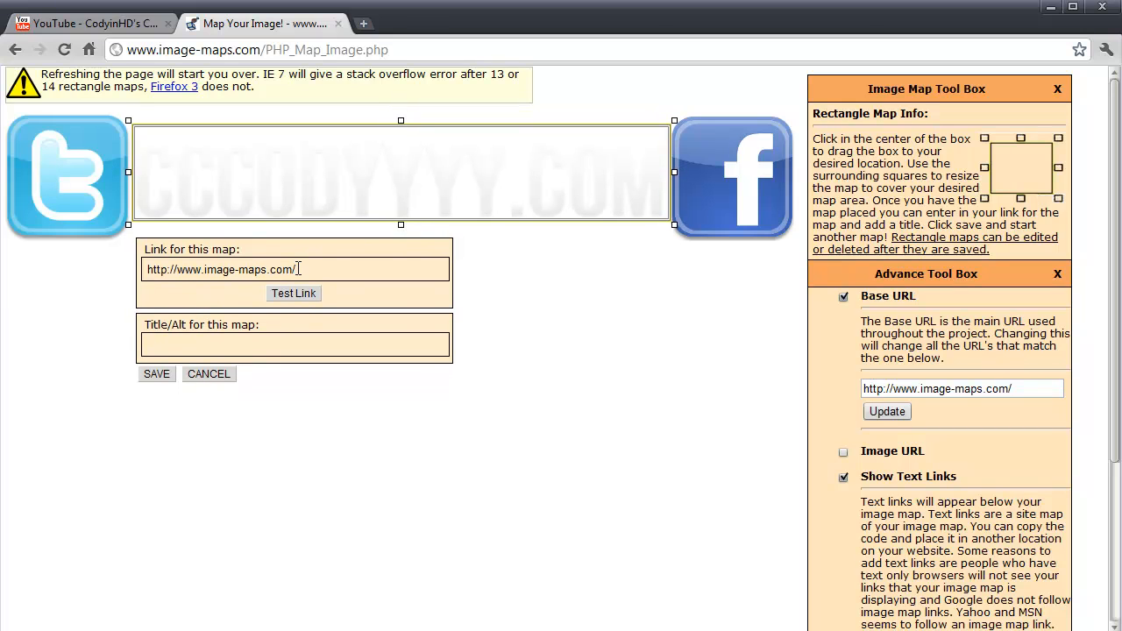
scroll("down", 3)
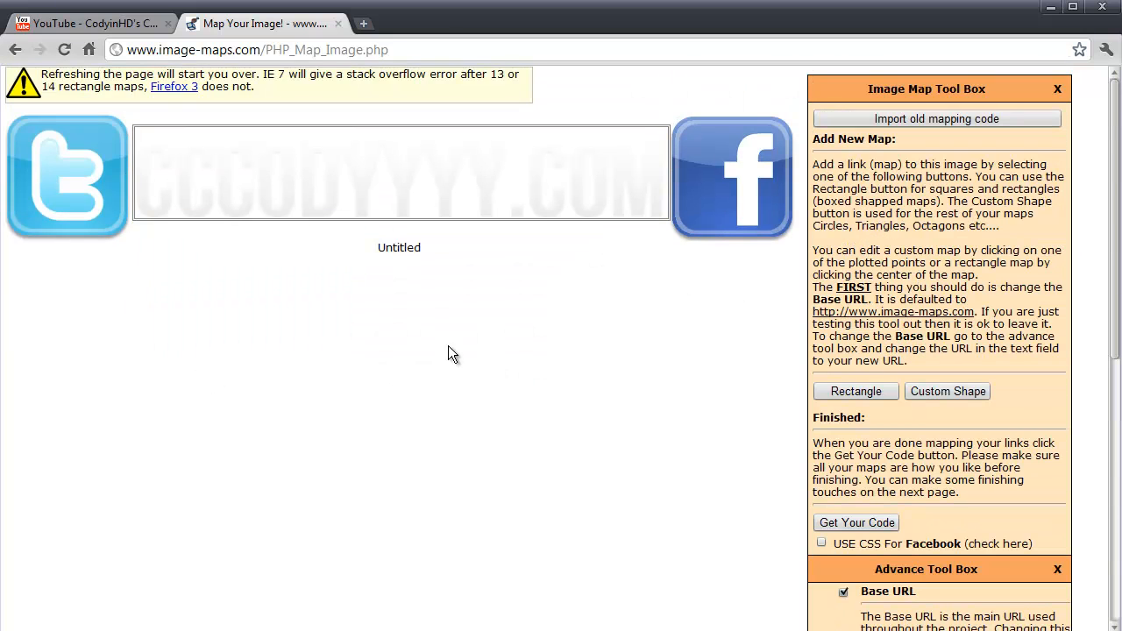
scroll("down", 3)
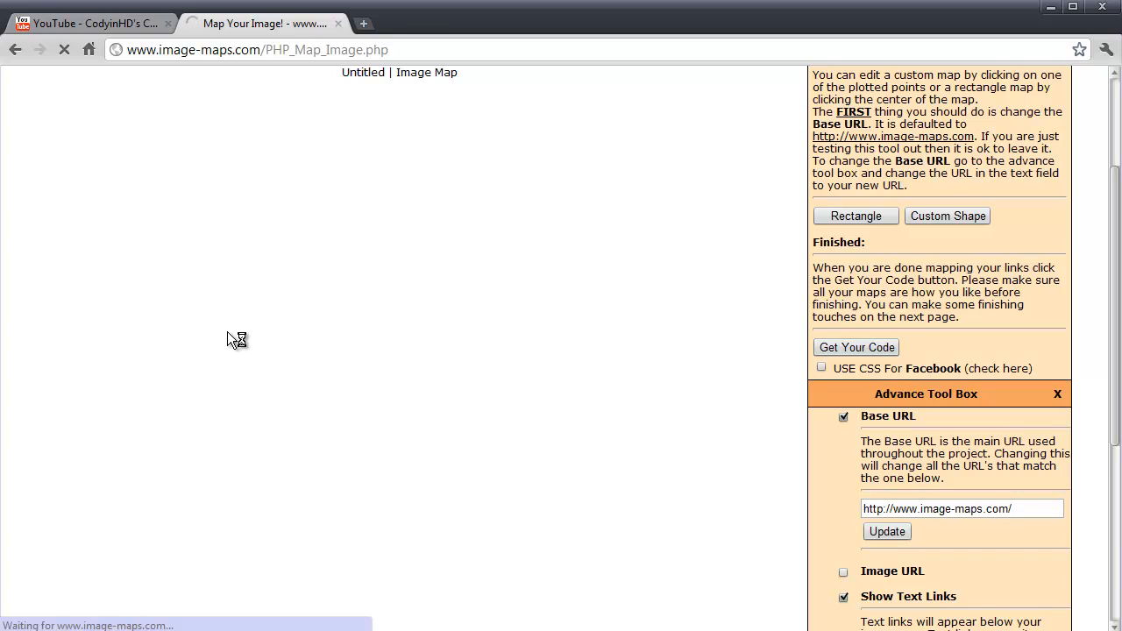
Generate the HTML image-map code, copy it, and return to the YouTube channel tab.
left_click(855, 347)
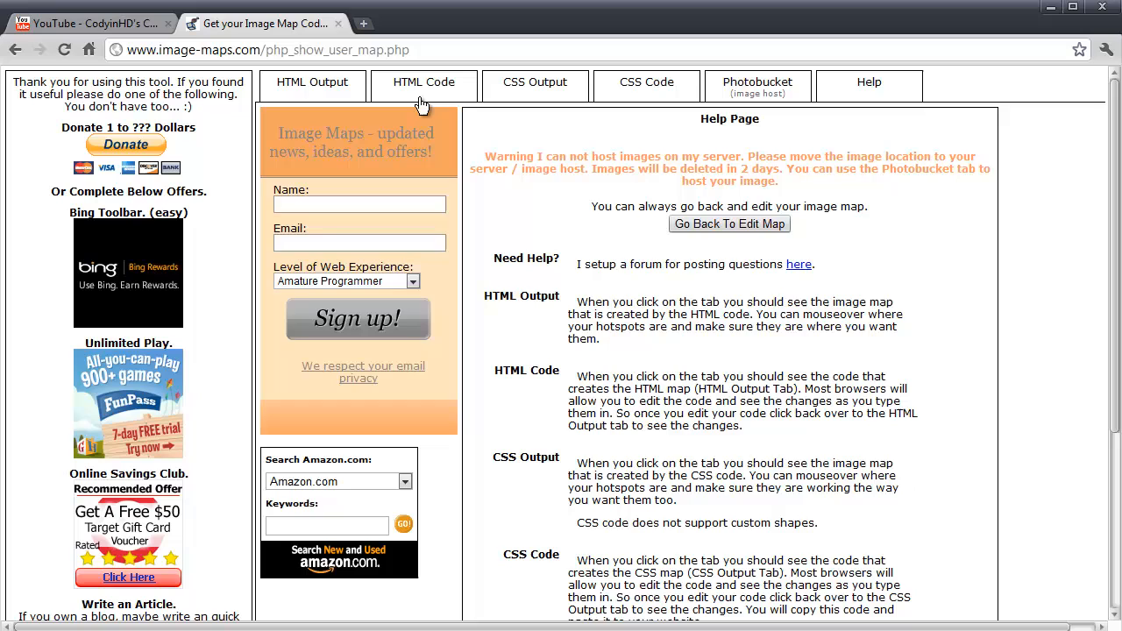
left_click(424, 83)
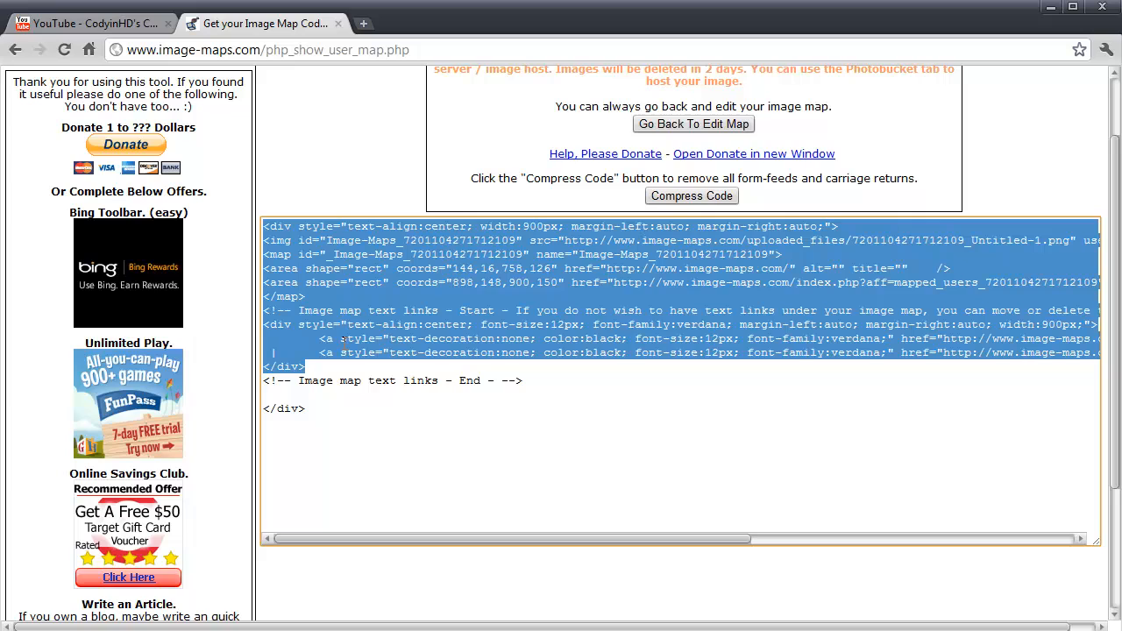
right_click(329, 355)
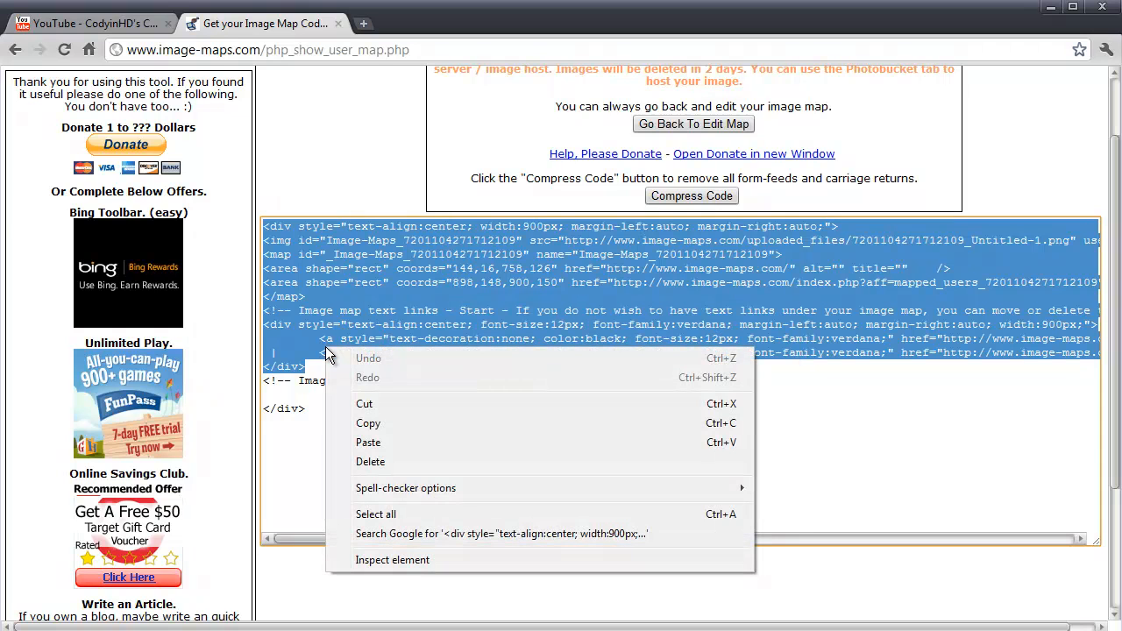
left_click(368, 422)
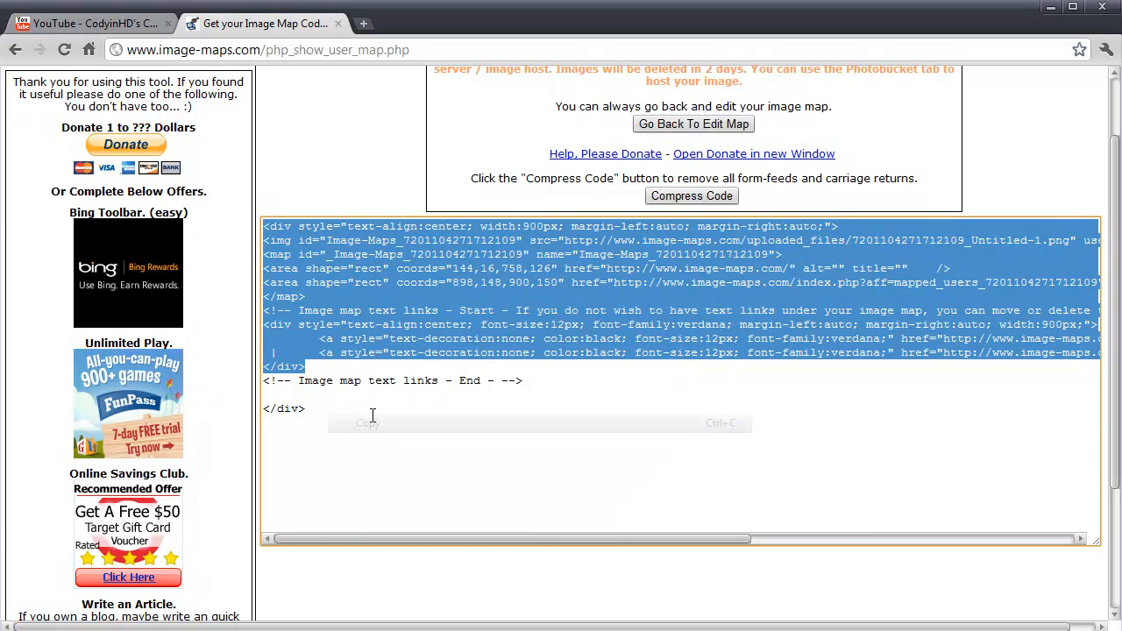
left_click(84, 25)
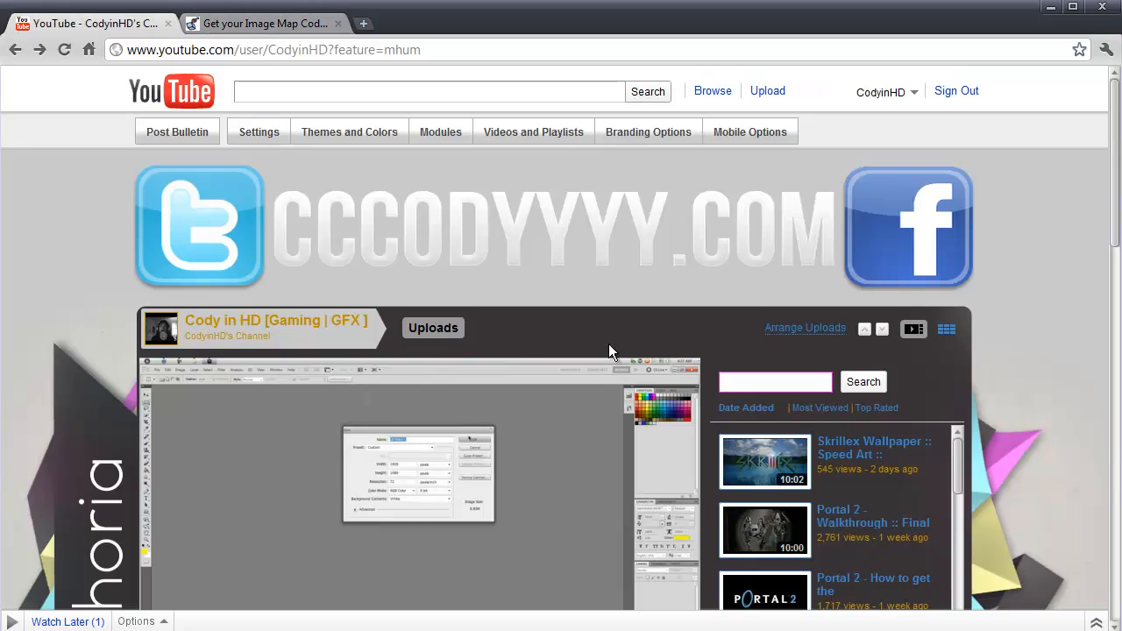
In Branding Options, scroll through Banners and Image Maps to the Image Map Code box.
left_click(648, 131)
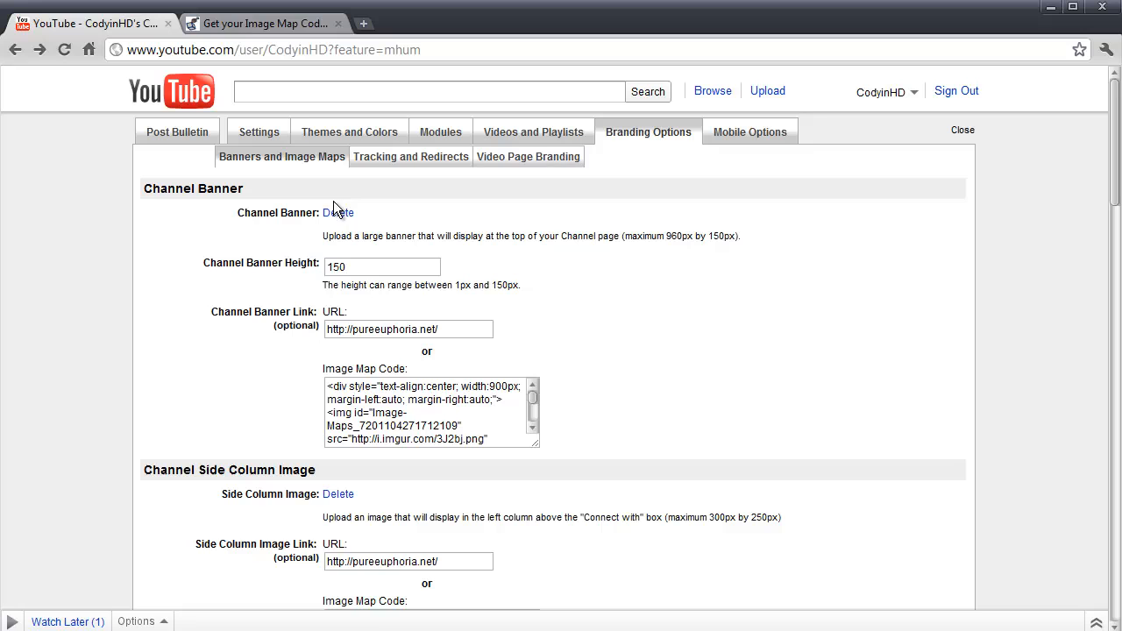
mouse_move(338, 214)
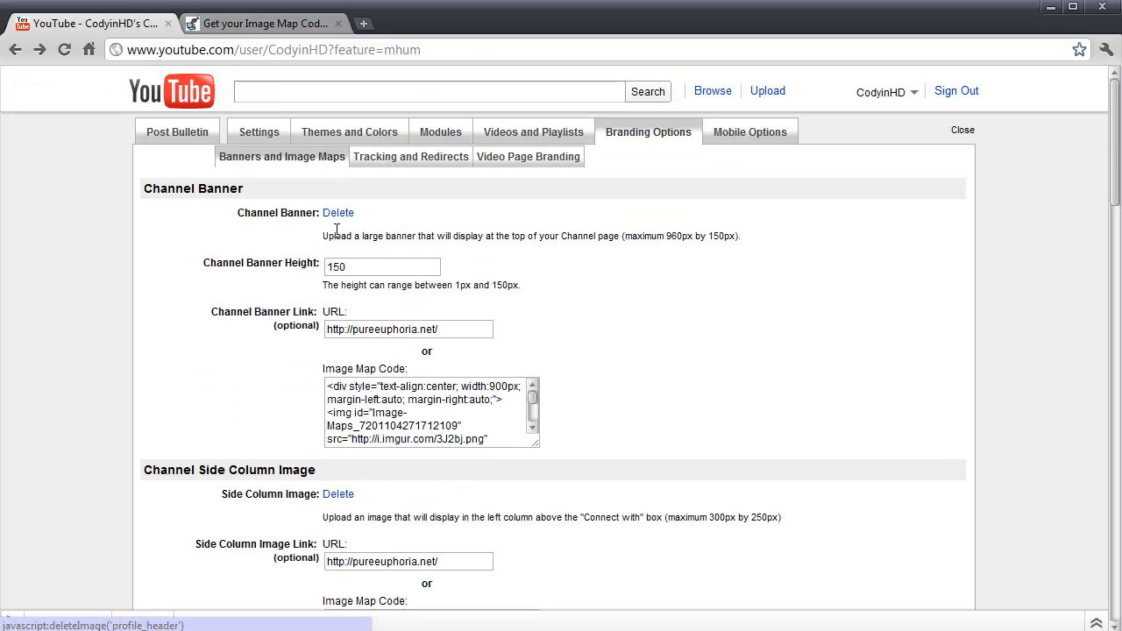
scroll("down", 3)
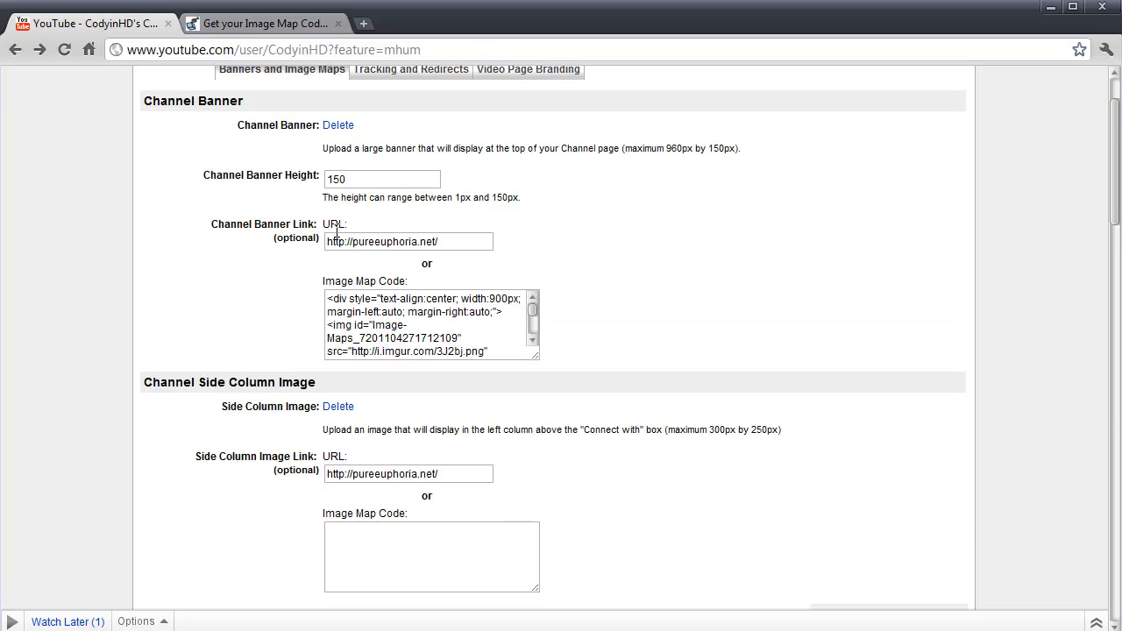
scroll("down", 3)
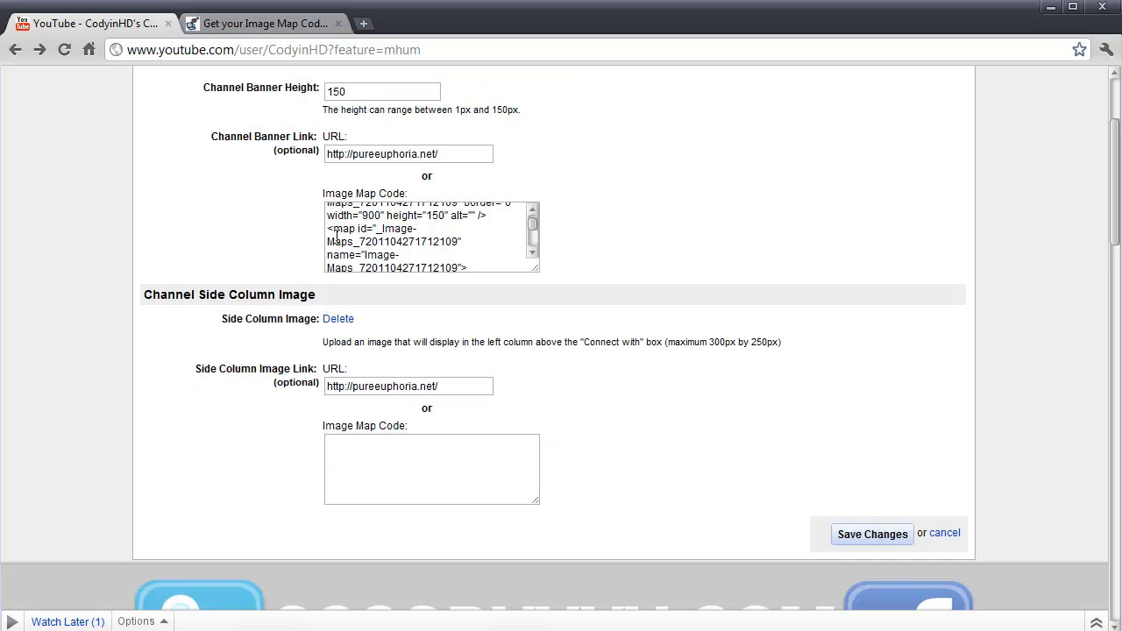
scroll("up", 3)
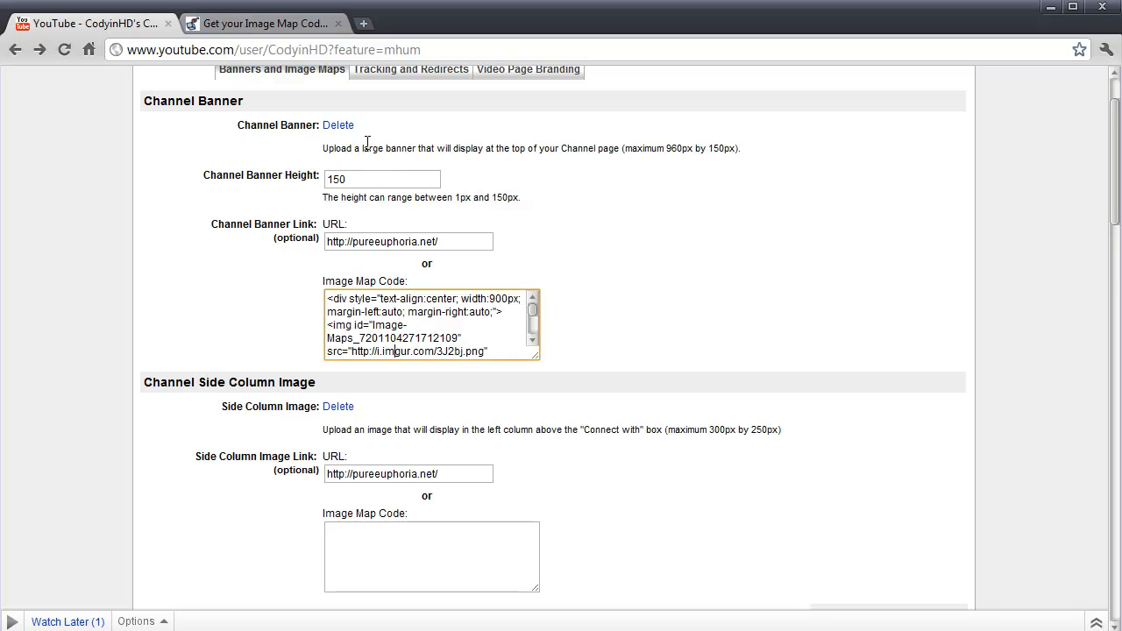
scroll("down", 3)
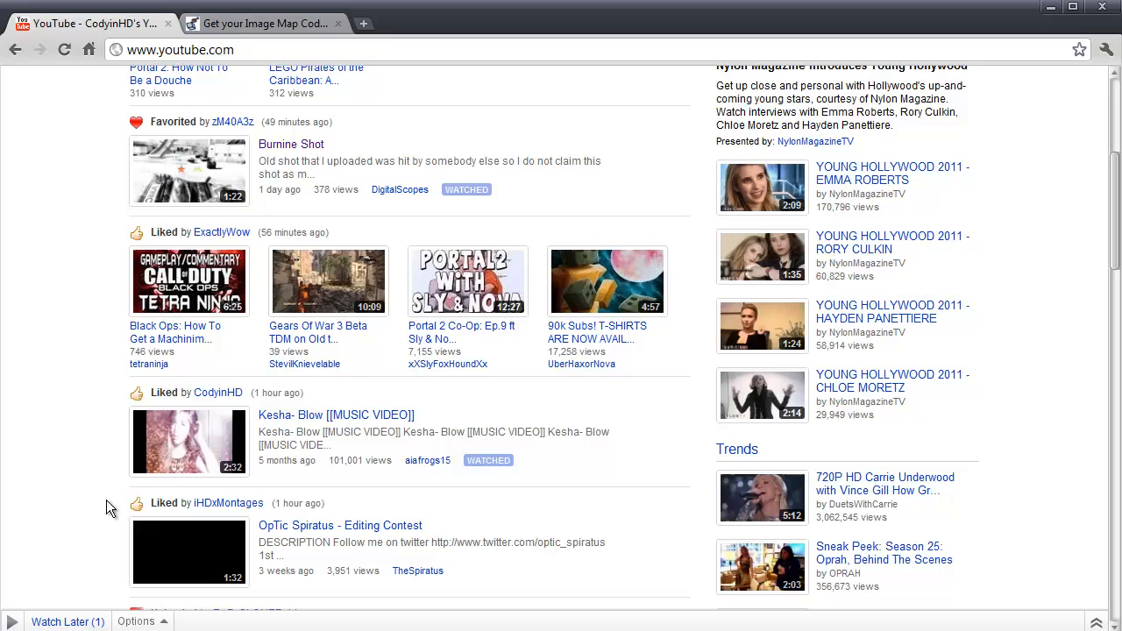
Scroll the YouTube home feed back to the top and focus the search box.
scroll("up", 3)
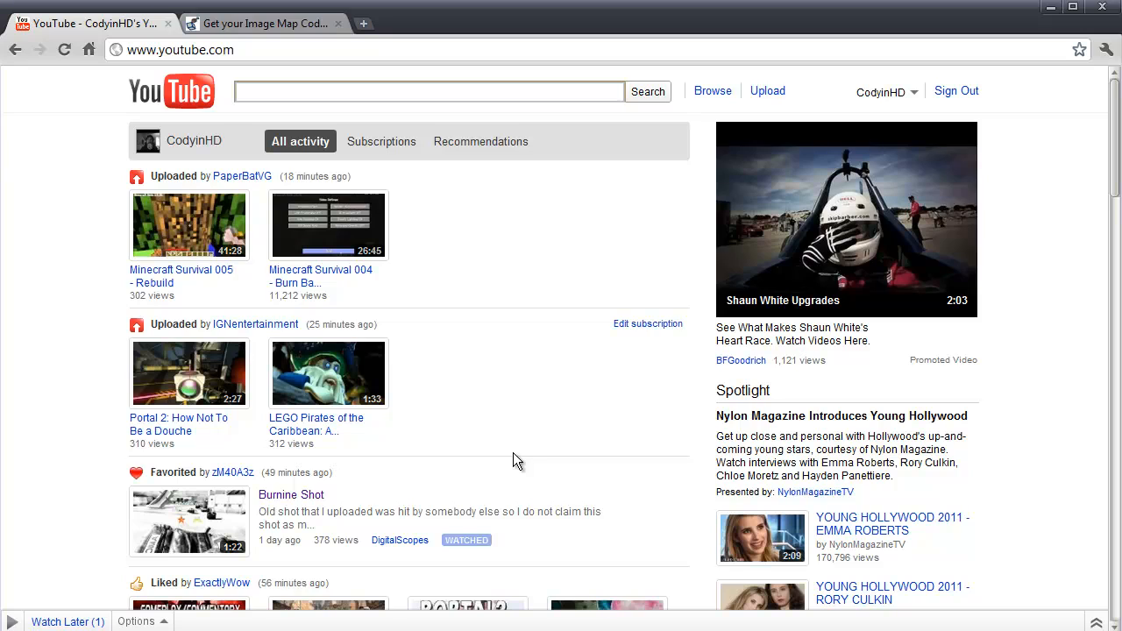
left_click(427, 91)
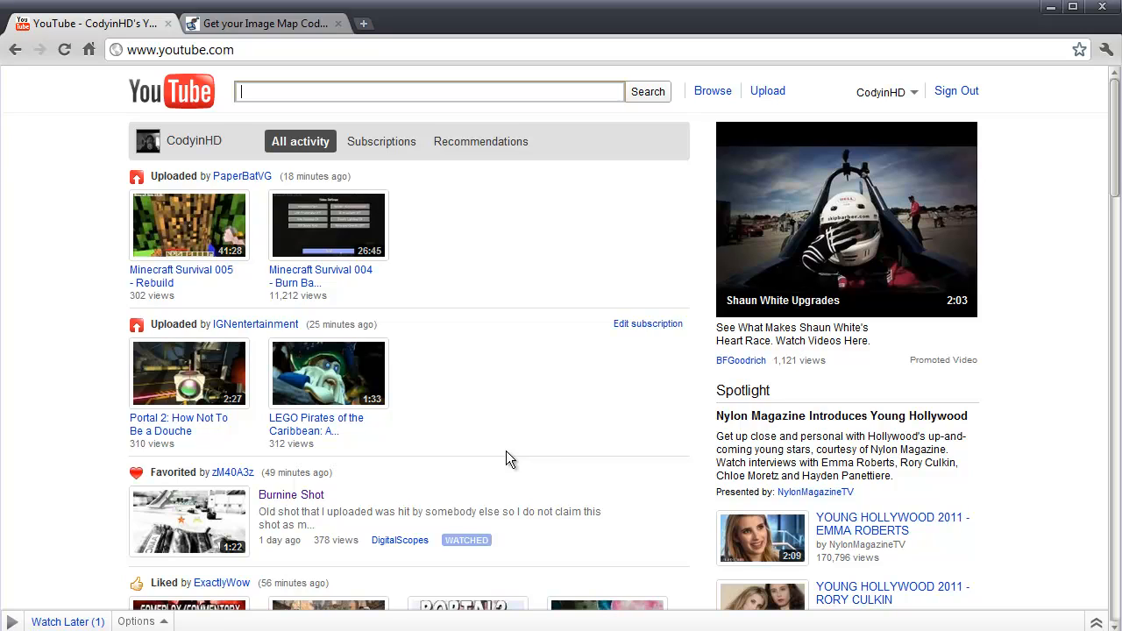